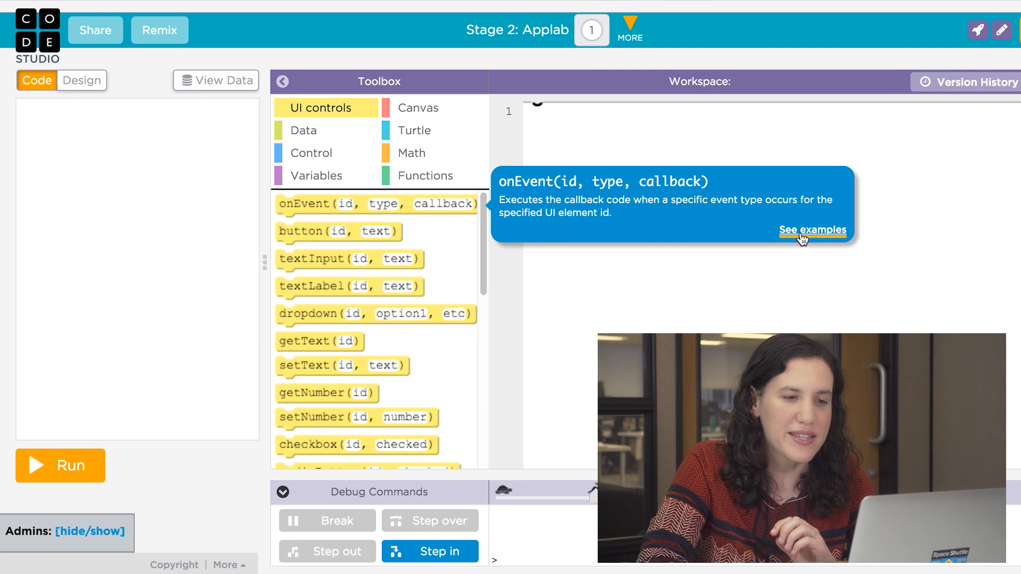
- Review the onEvent worked examples in the documentation, then close it to show the Data blocks
left_click(812, 230)
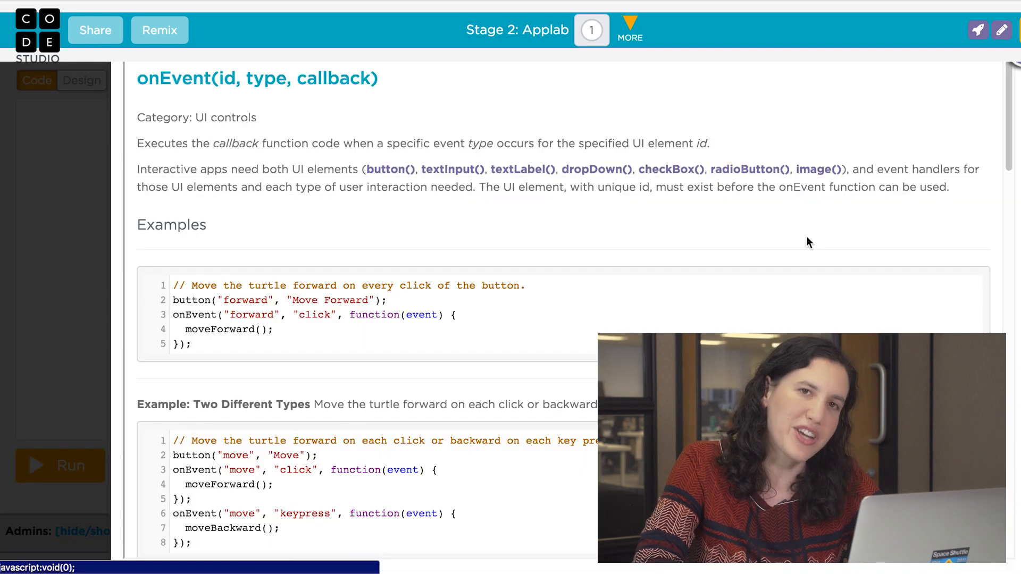
scroll("down", 3)
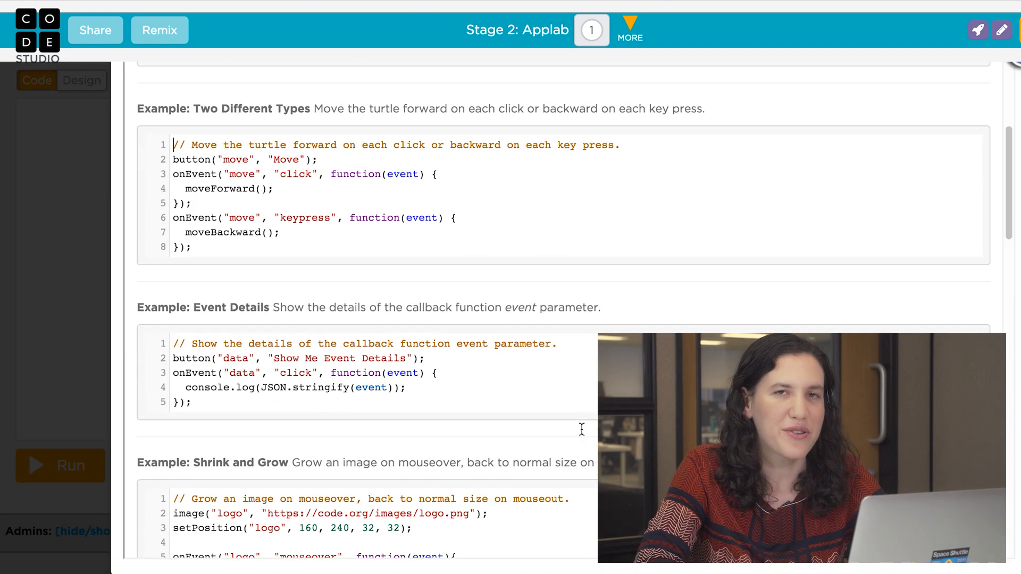
scroll("down", 3)
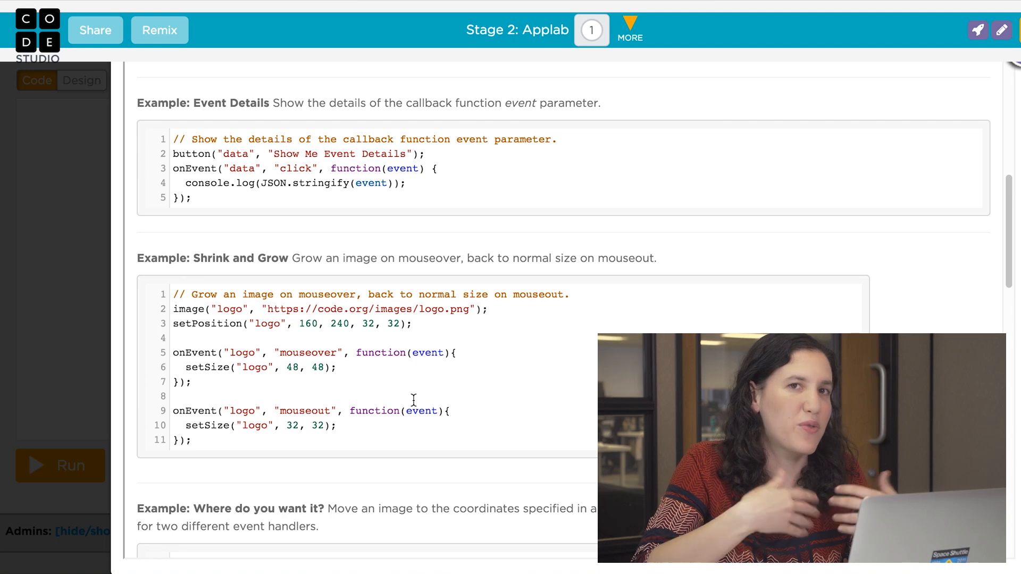
left_click_drag(174, 294, 217, 382)
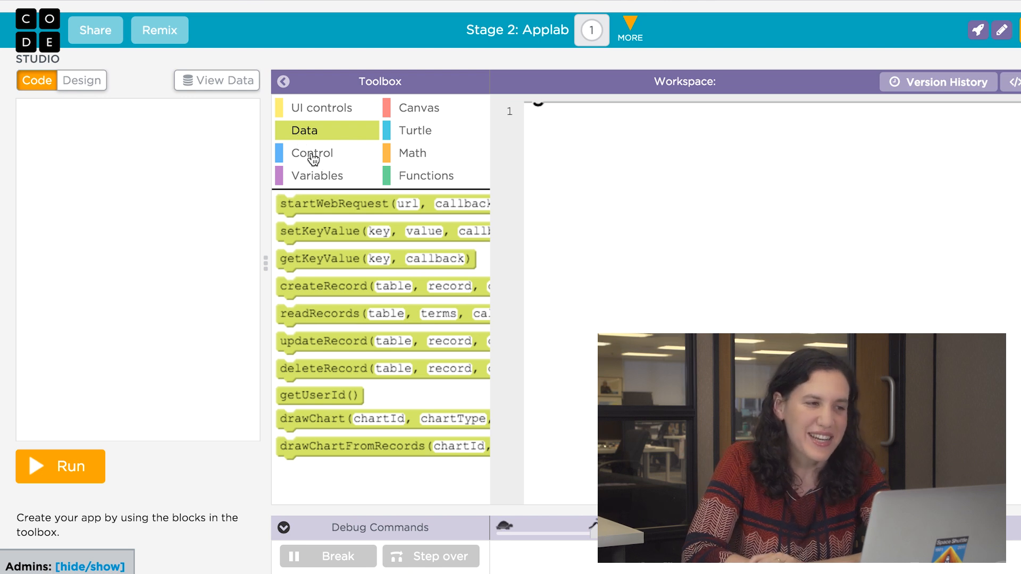
- Browse the Control, Variables, Canvas, Turtle, Math and Functions block categories
left_click(312, 153)
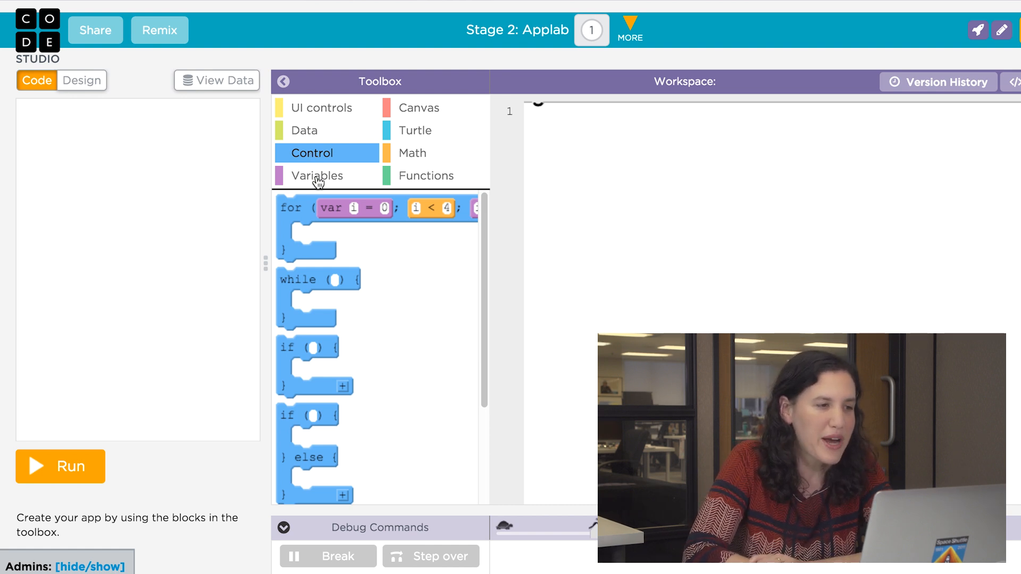
left_click(319, 176)
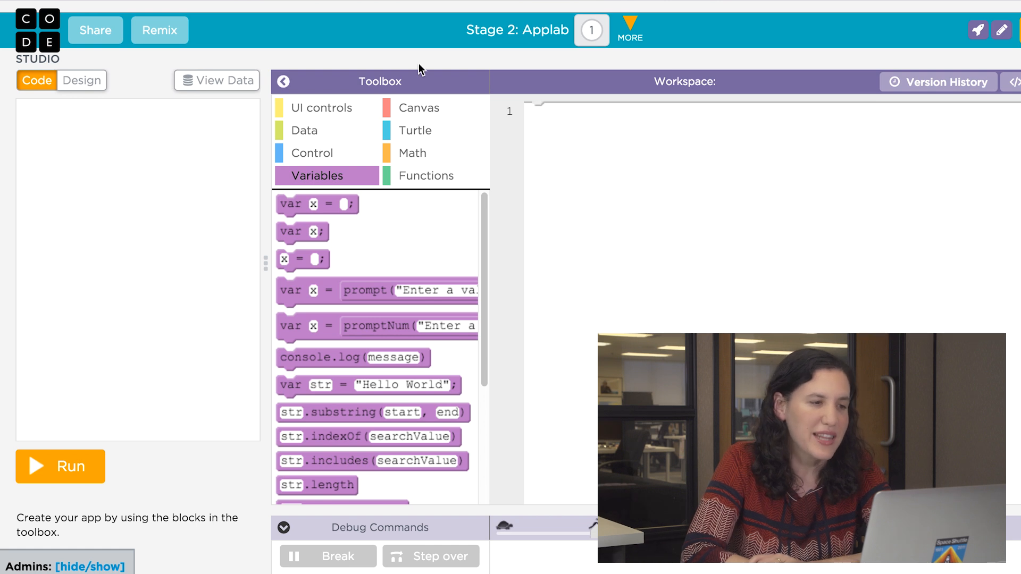
left_click(418, 108)
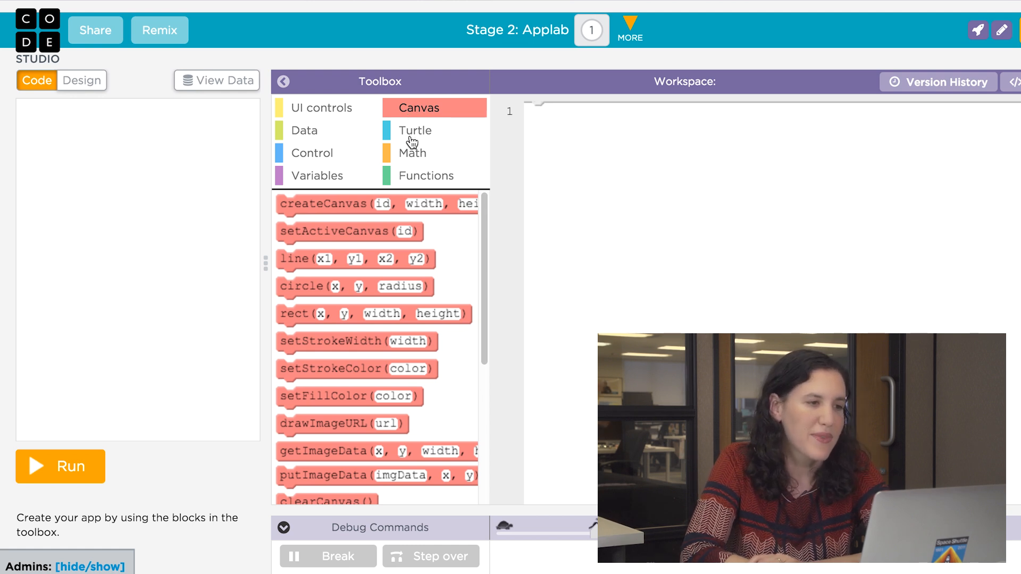
left_click(415, 130)
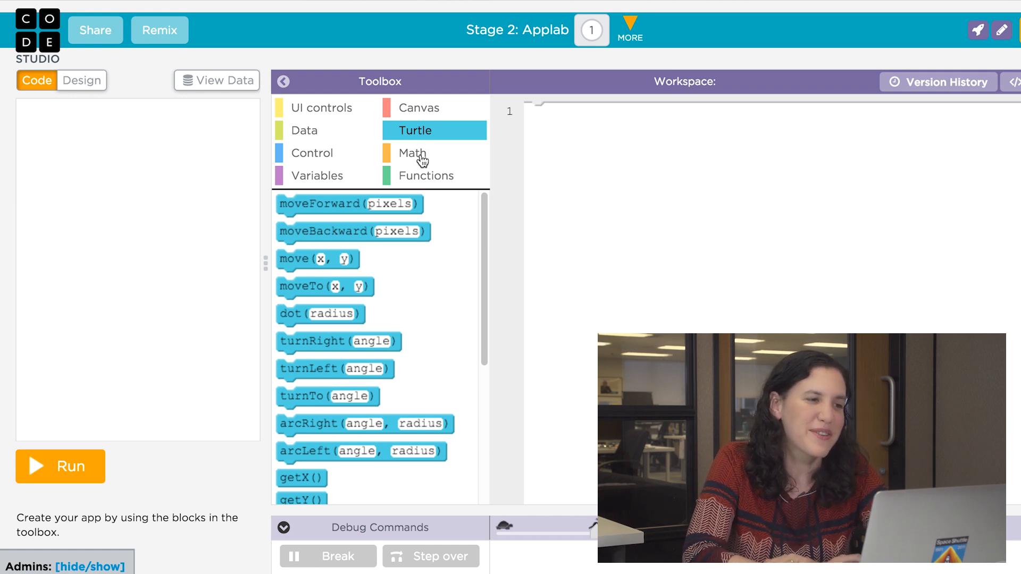
left_click(412, 152)
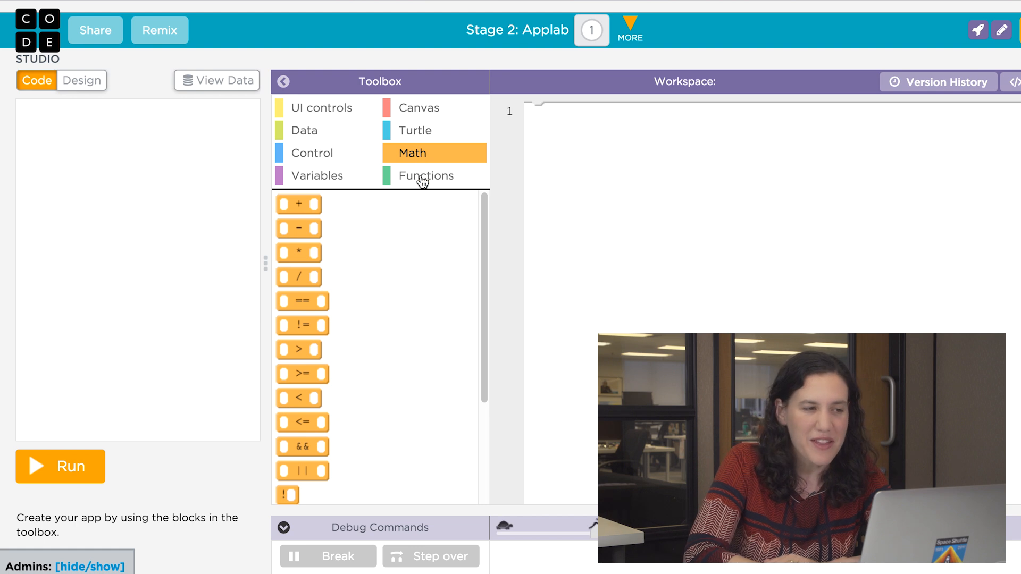
left_click(425, 175)
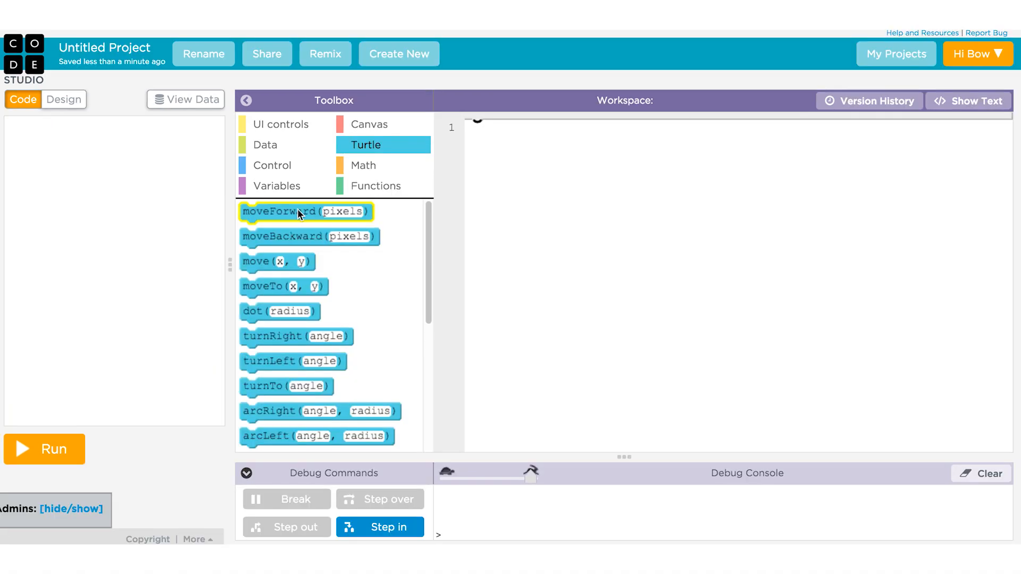
- Add moveForward blocks, change one forward move to 100, and view the code as text
left_click_drag(304, 211, 526, 128)
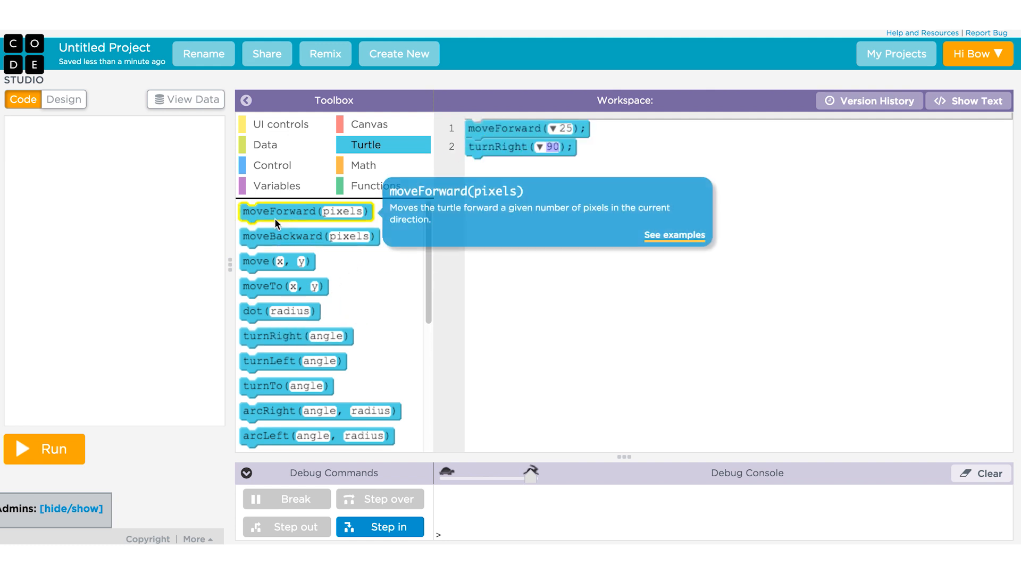
left_click_drag(304, 211, 527, 164)
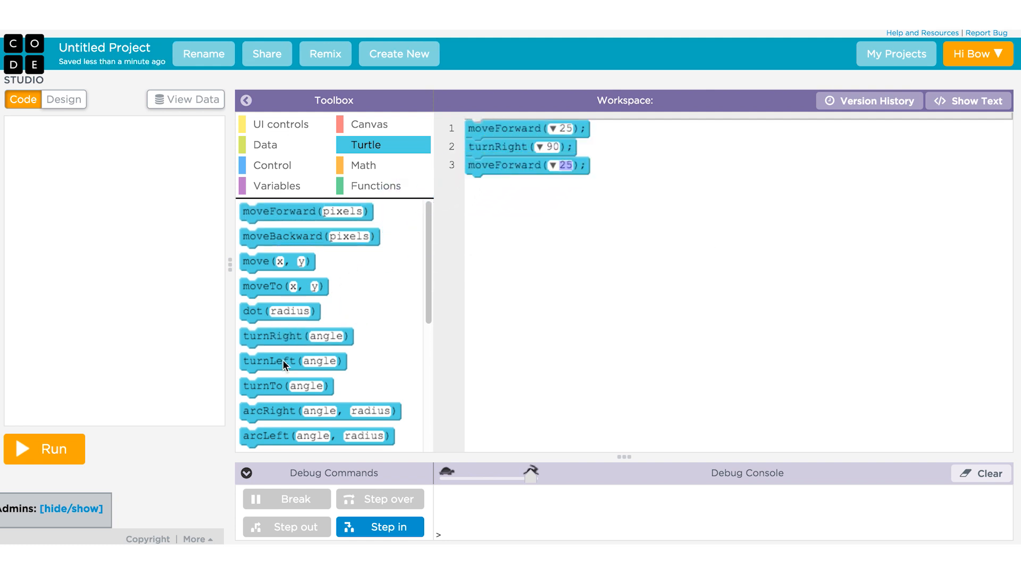
left_click(43, 448)
type("moveForward(1);")
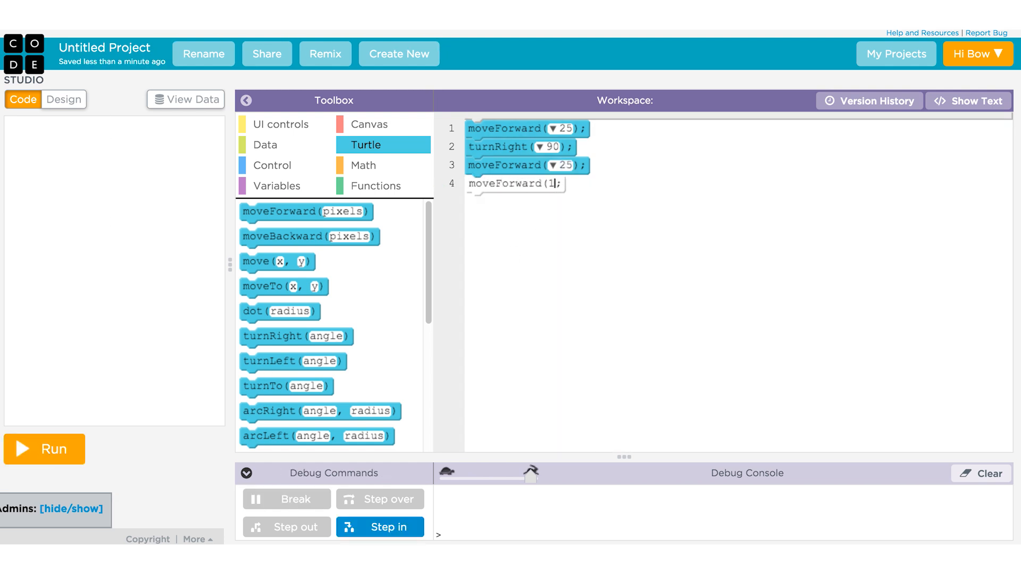
type("00")
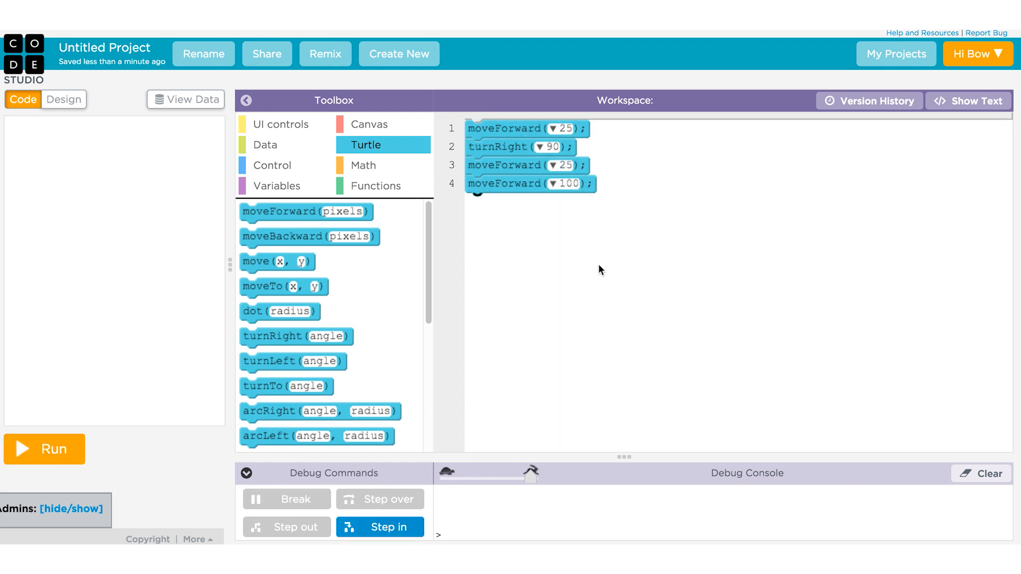
left_click(968, 100)
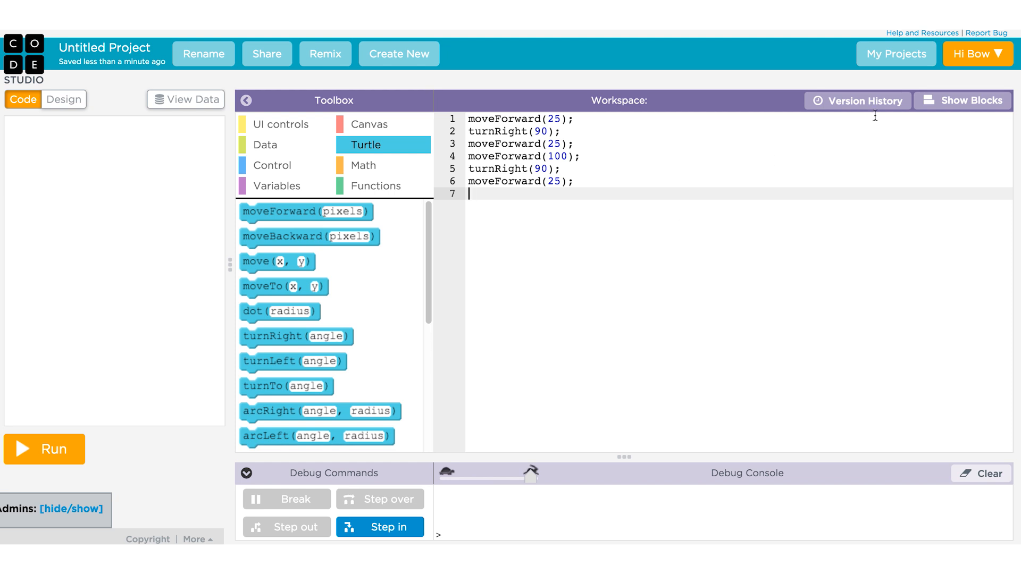
- Switch the turtle code view from text back to blocks
left_click(963, 101)
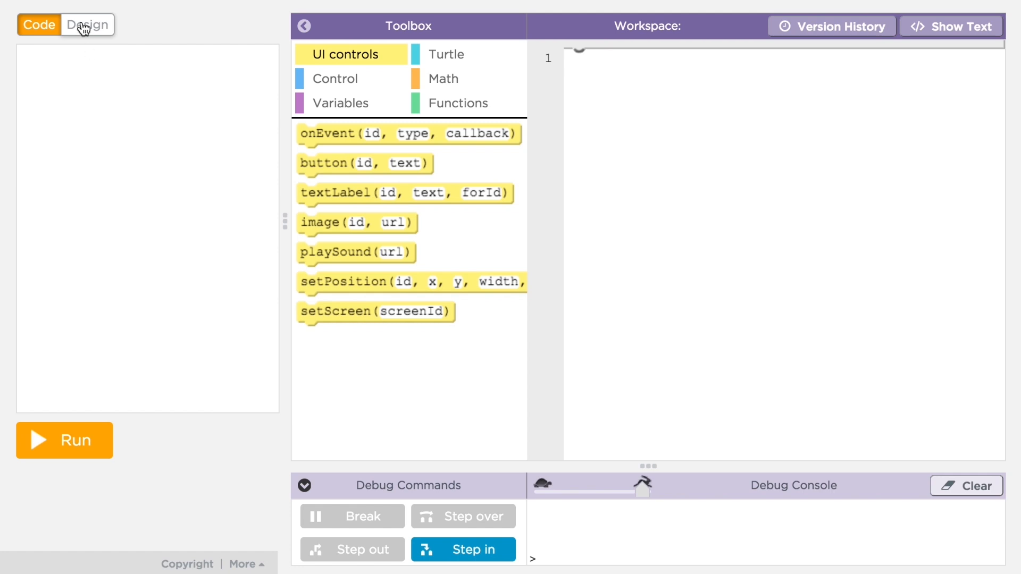
- Place a new button at the lower left of screen1, sized 170 by 85
left_click(89, 25)
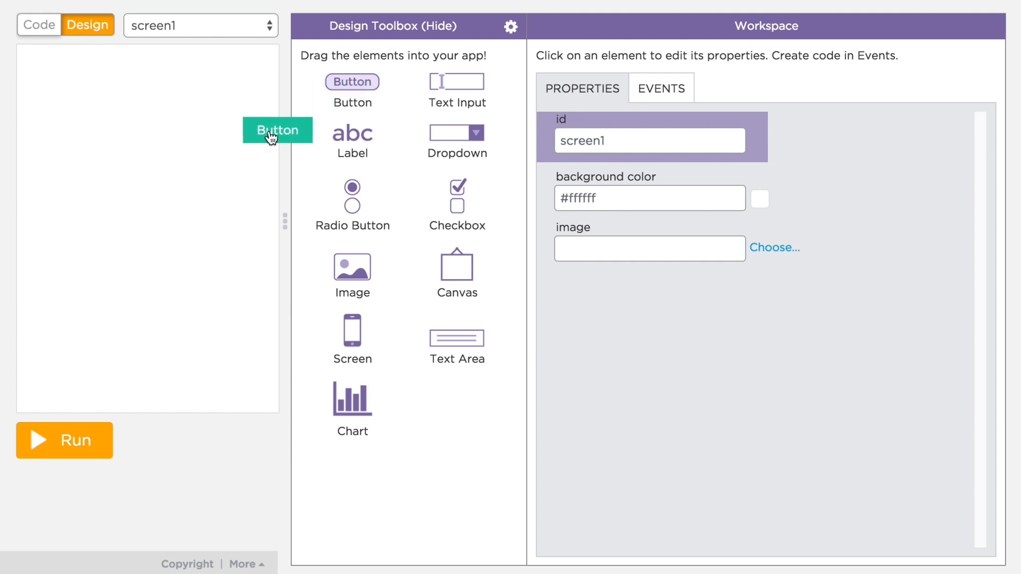
left_click_drag(276, 131, 127, 200)
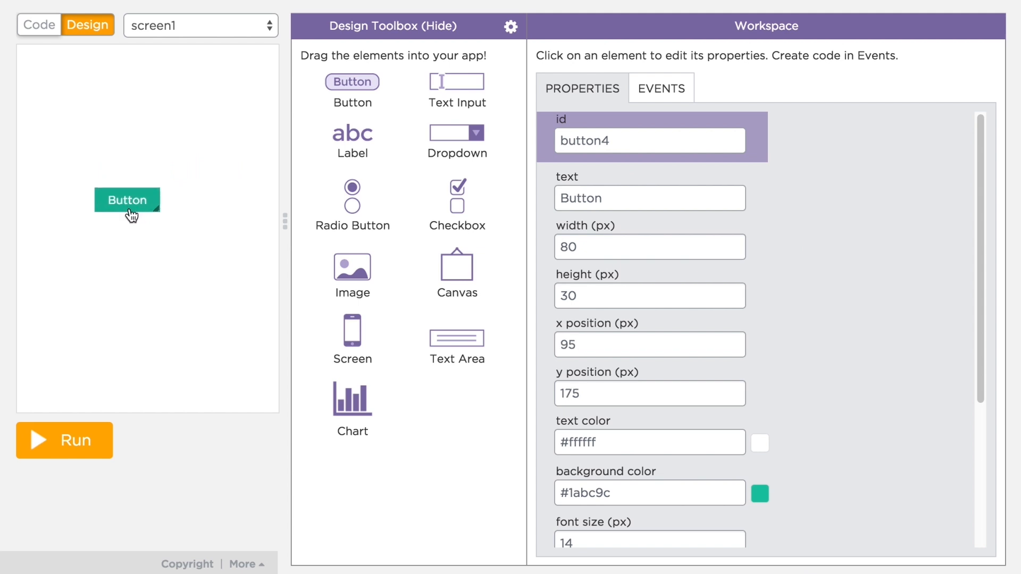
left_click_drag(127, 200, 107, 302)
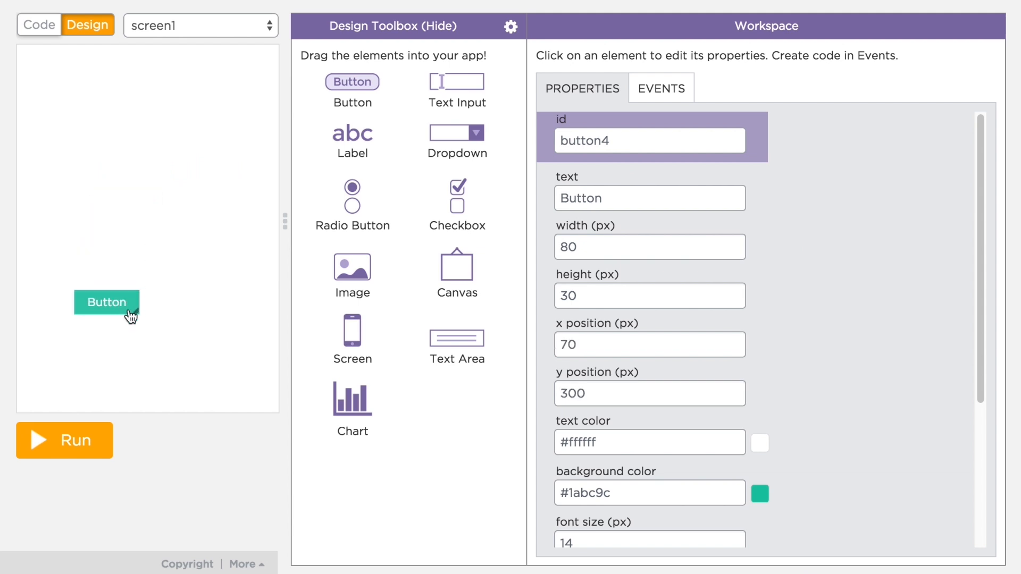
left_click_drag(137, 316, 238, 351)
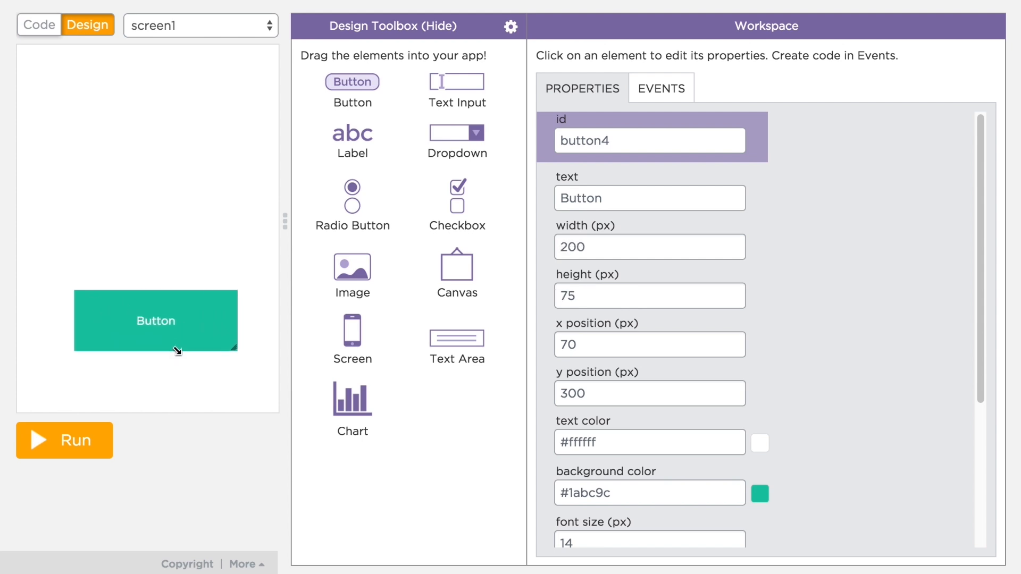
left_click_drag(238, 349, 209, 358)
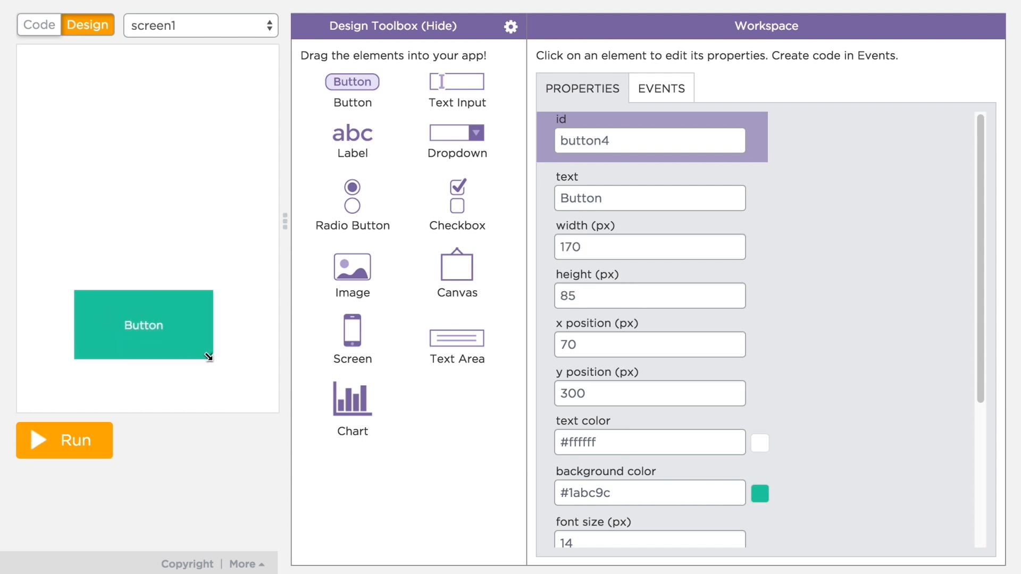
- Label the button 'move', make it green, and set its id to moveBtn
left_click_drag(207, 357, 213, 350)
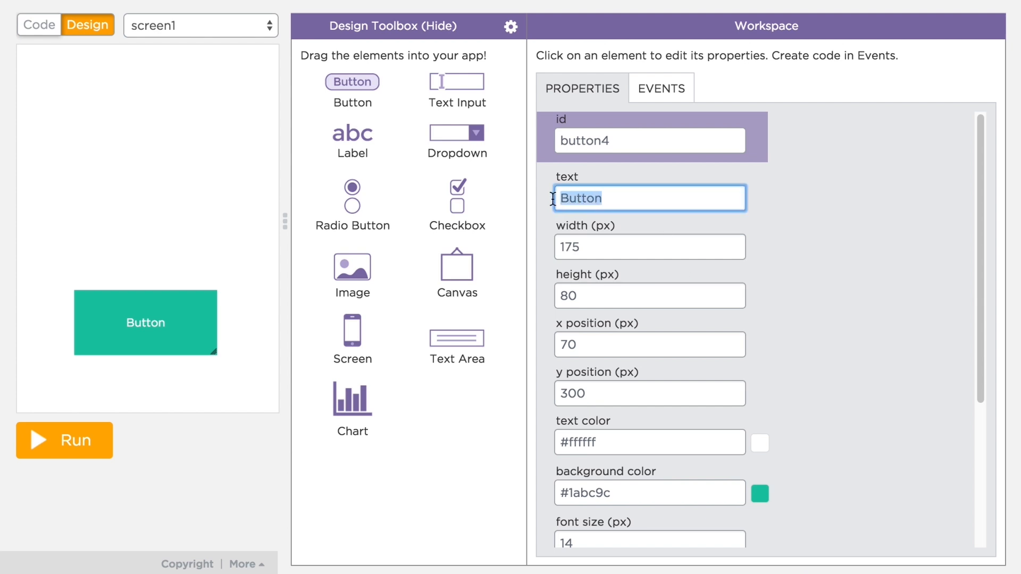
type("move")
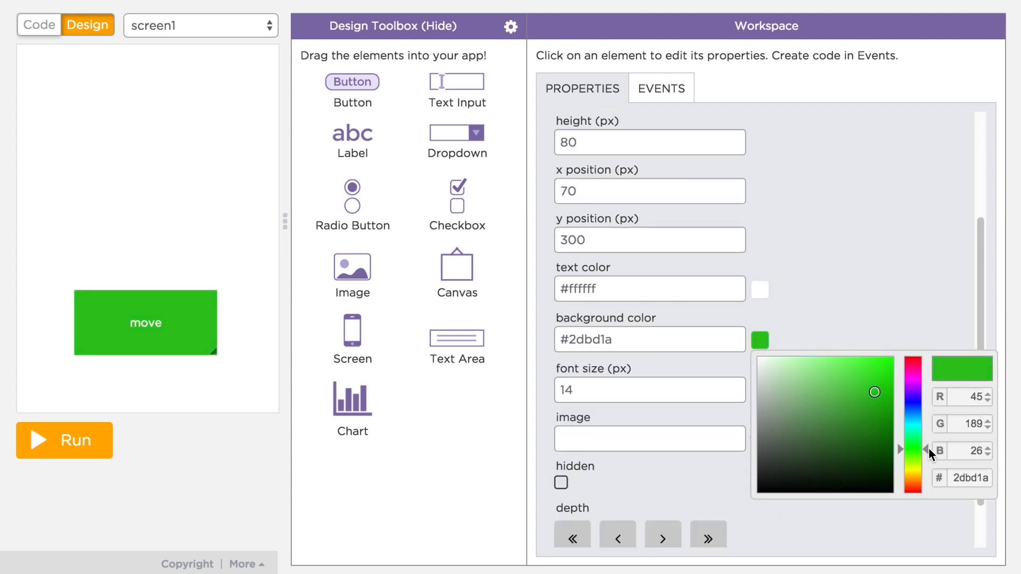
left_click(647, 390)
type("21")
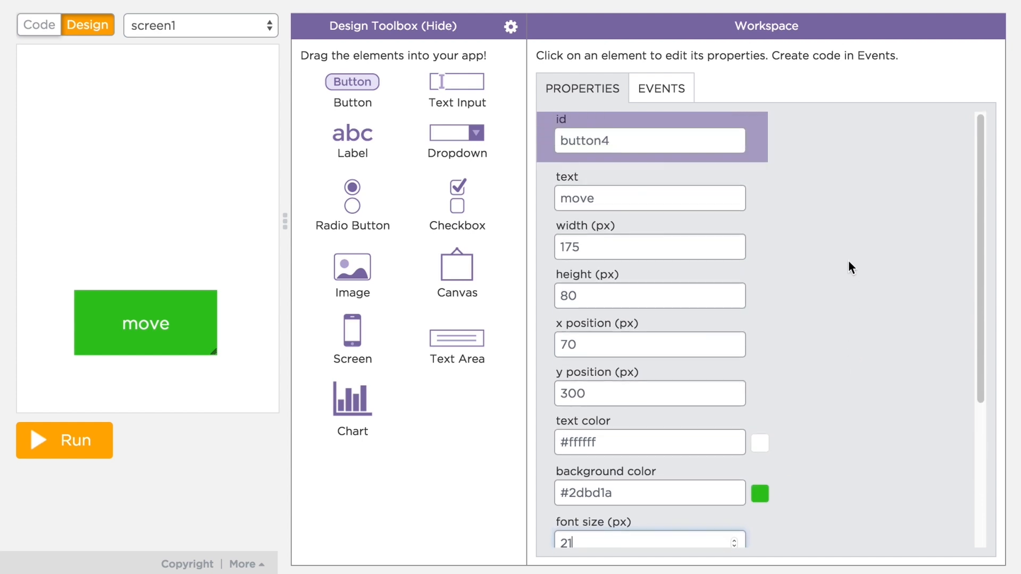
mouse_move(623, 164)
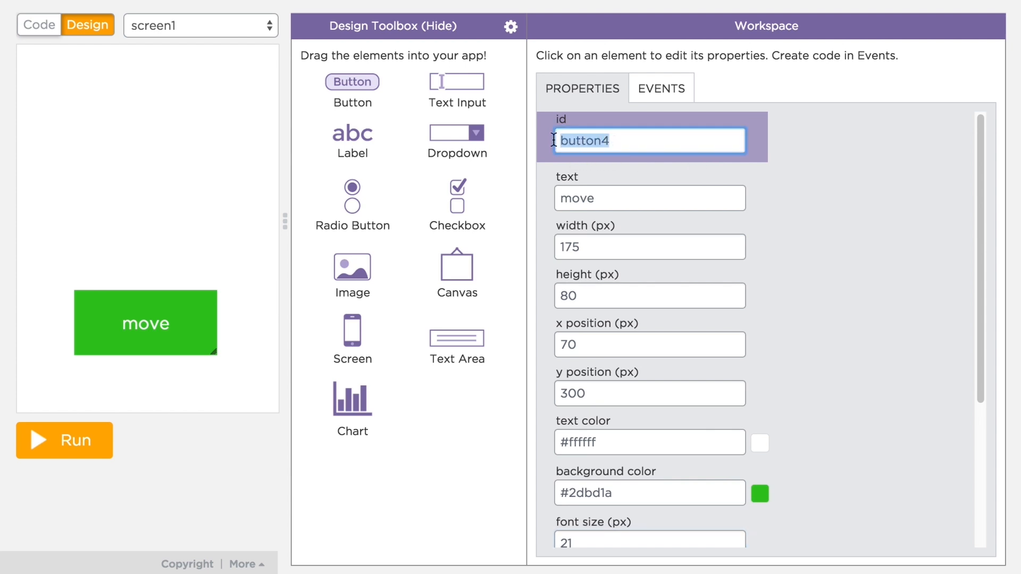
type("moveB")
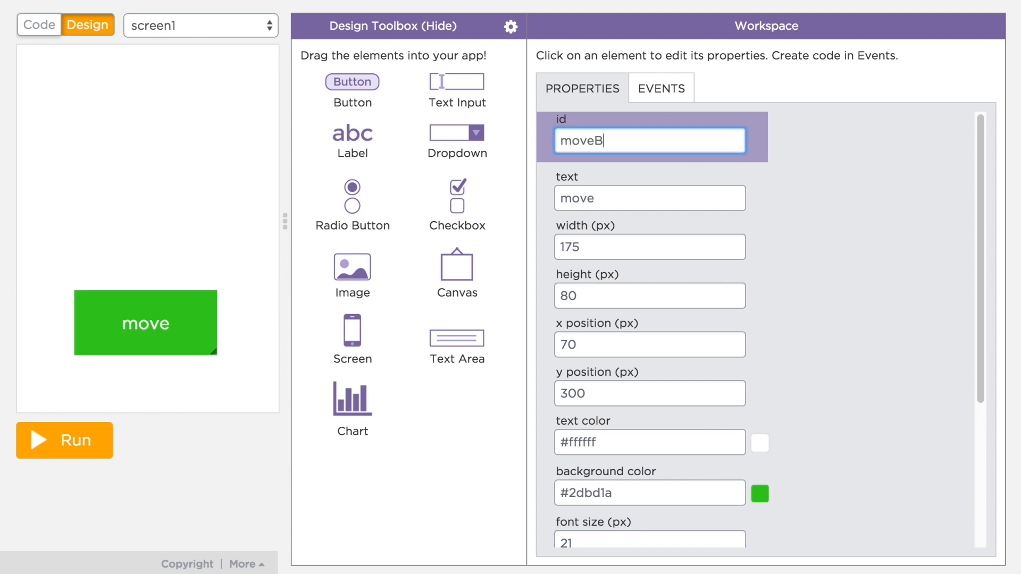
type("tn")
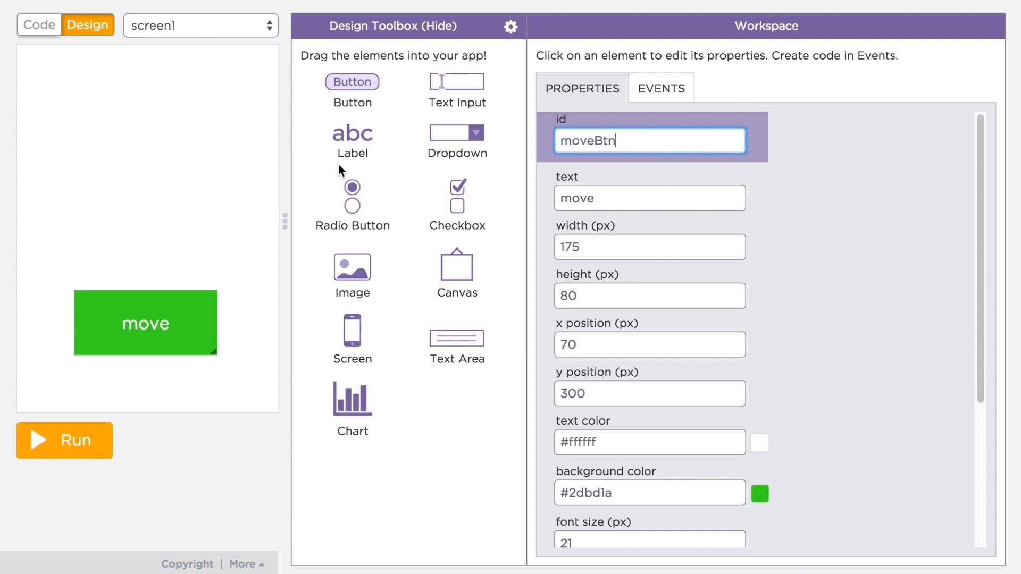
left_click(38, 25)
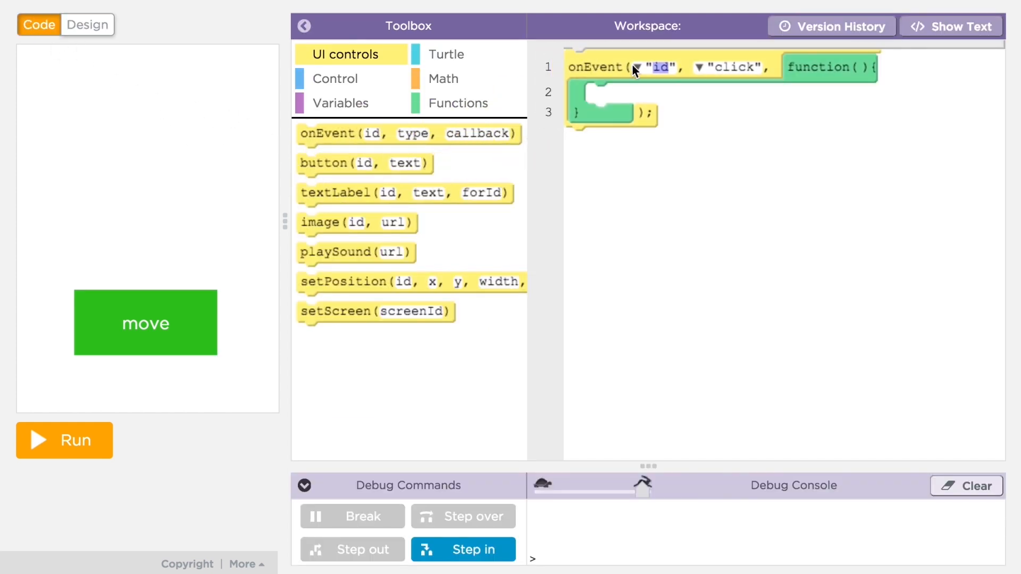
- Attach the onEvent click handler to moveBtn with moveForward(25) inside
left_click(637, 66)
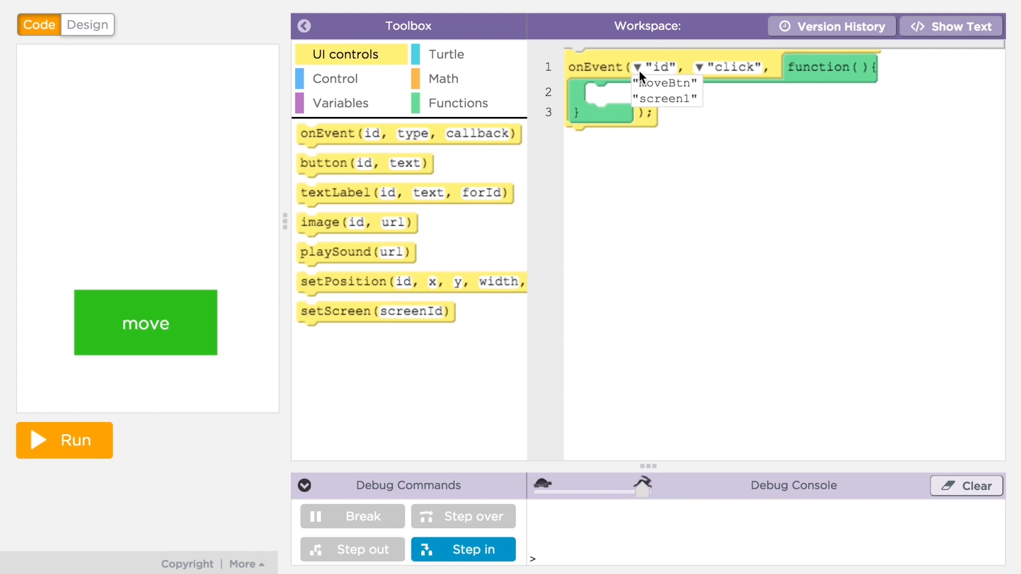
left_click(665, 84)
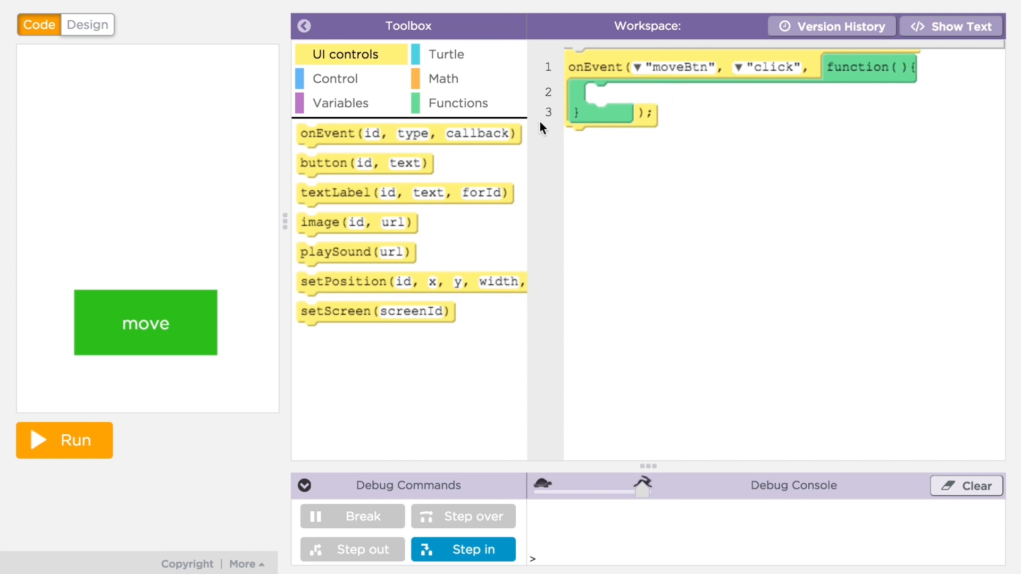
left_click(448, 54)
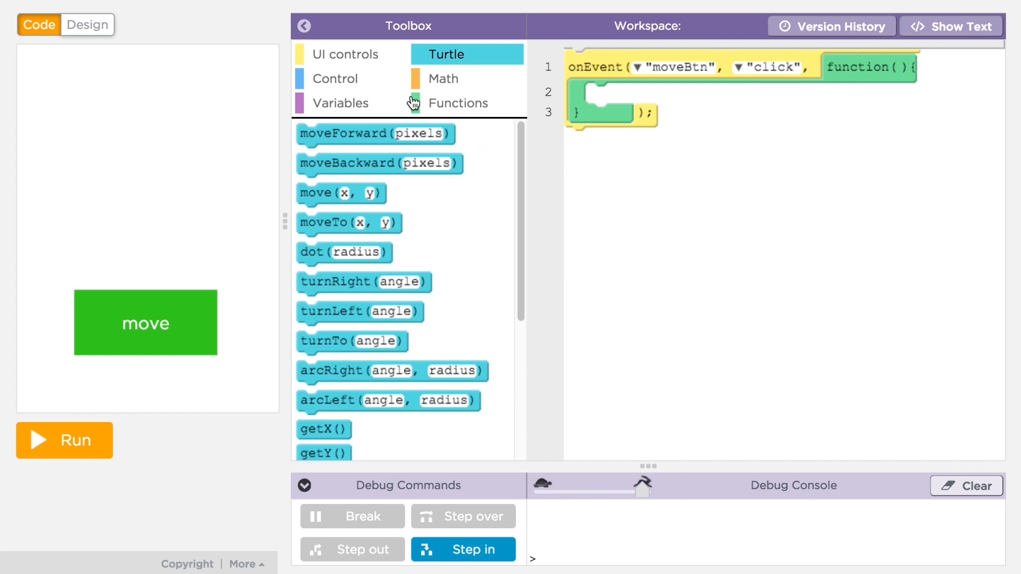
left_click_drag(374, 133, 625, 99)
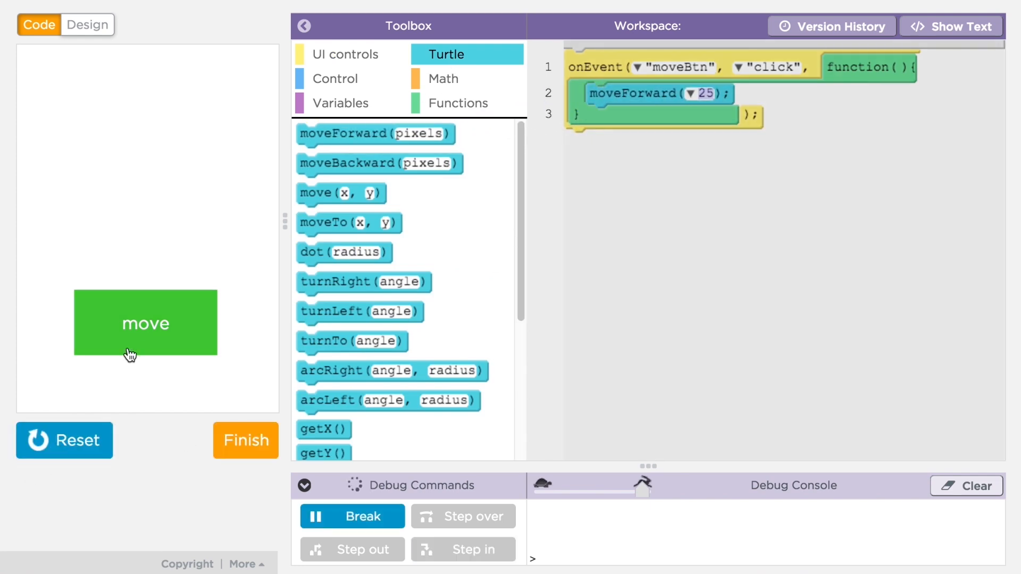
- Test the move button drawing a turtle line, then reset and return to Design
left_click(146, 322)
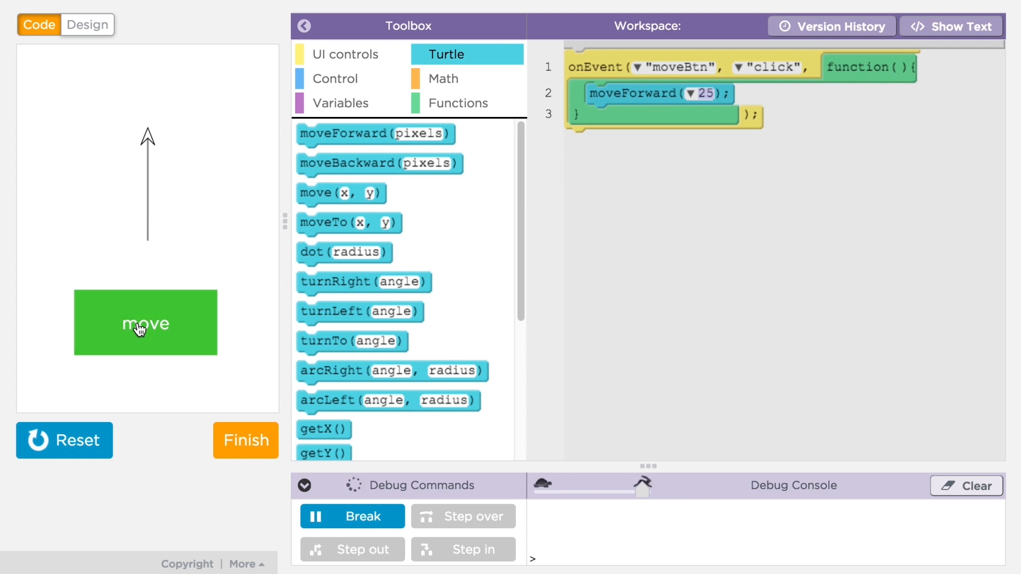
left_click(64, 440)
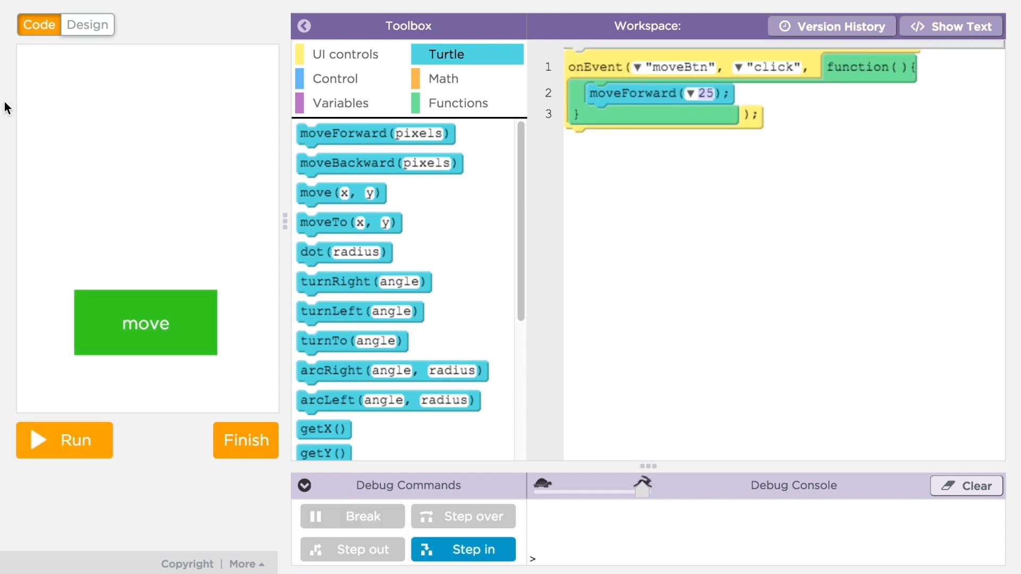
left_click(88, 25)
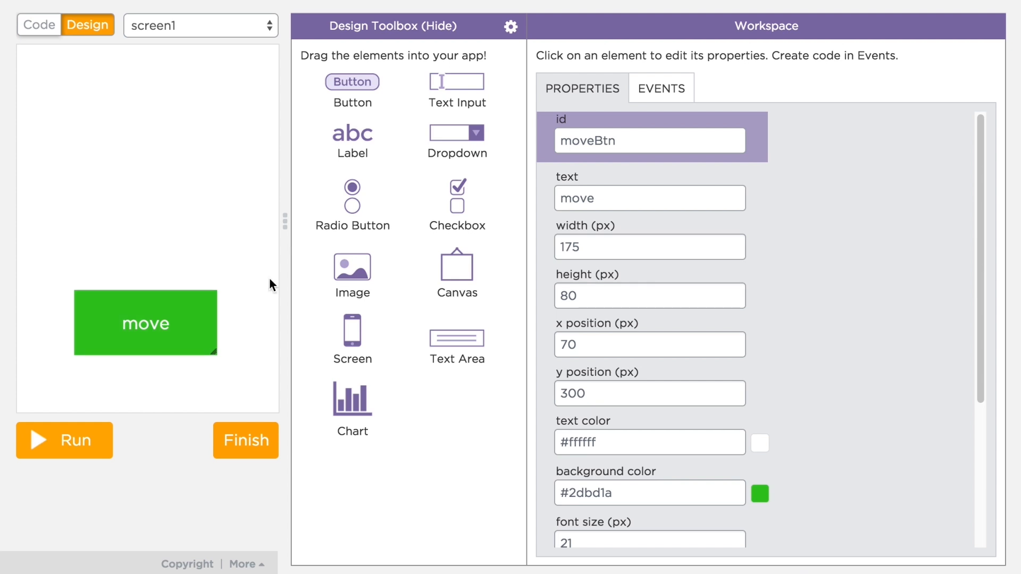
- Insert a moveBtn click handler that logs 'moveBtn clicked!' from the Events tab
left_click(660, 89)
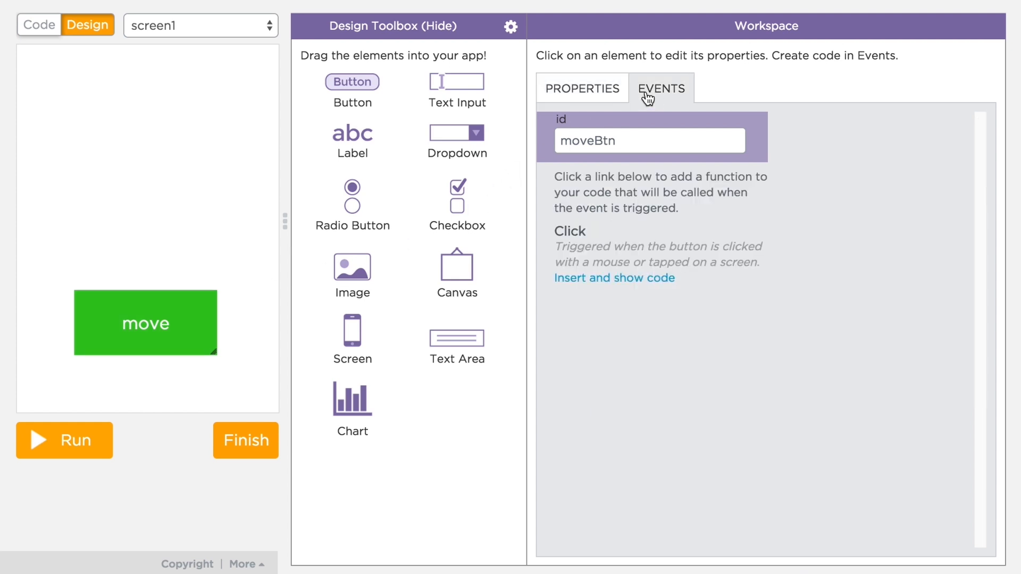
mouse_move(560, 241)
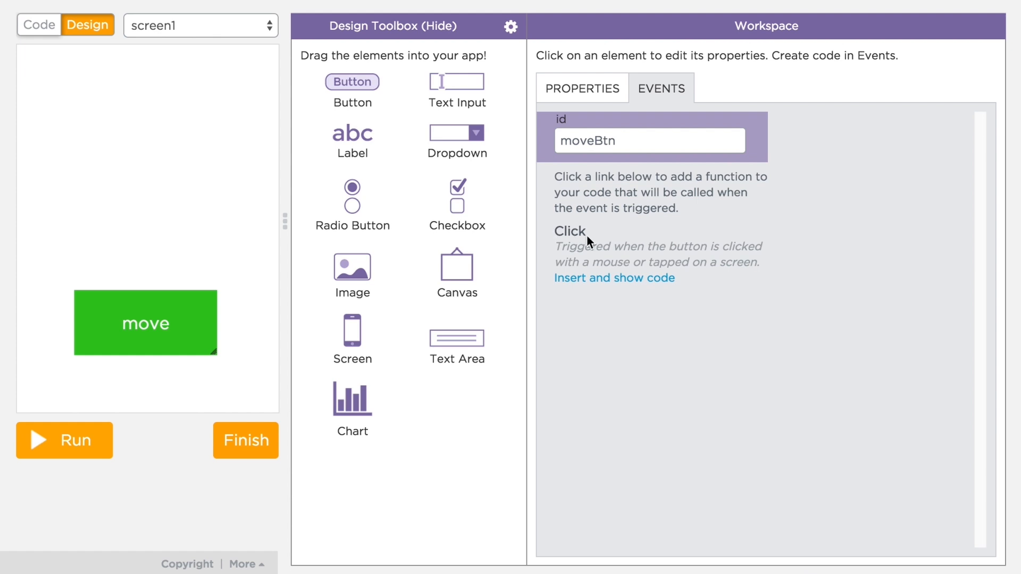
left_click(39, 25)
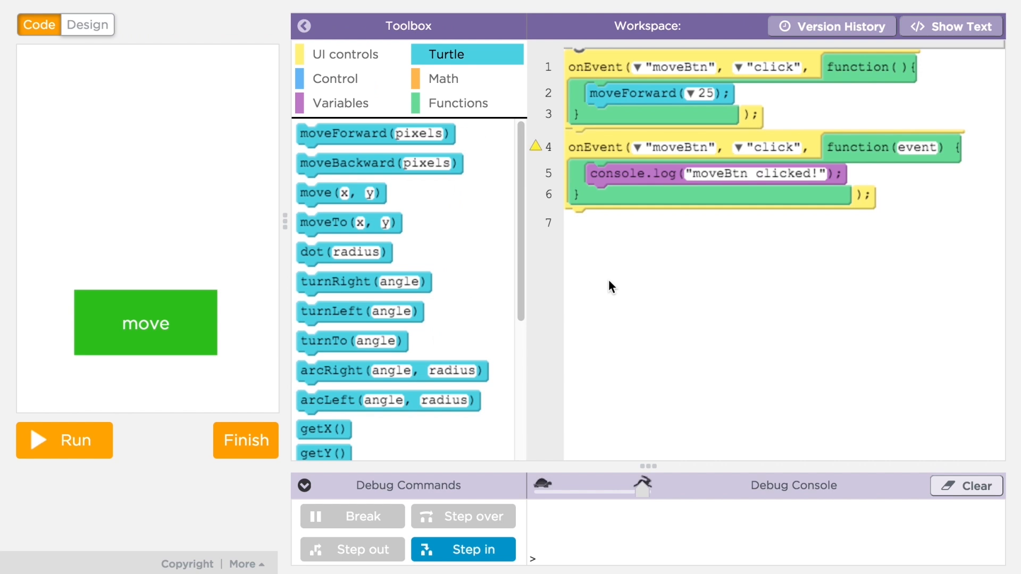
mouse_move(526, 300)
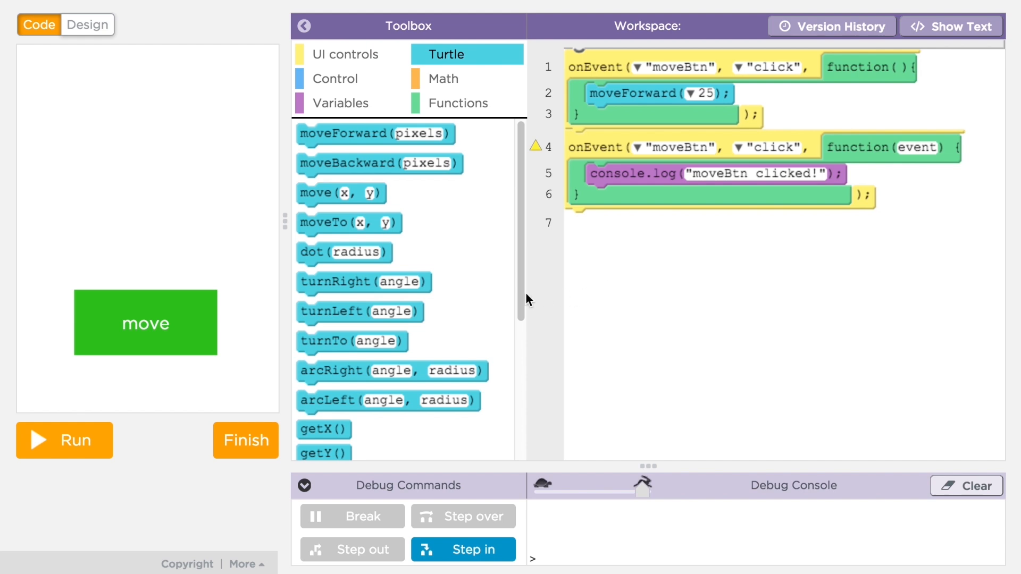
left_click(87, 25)
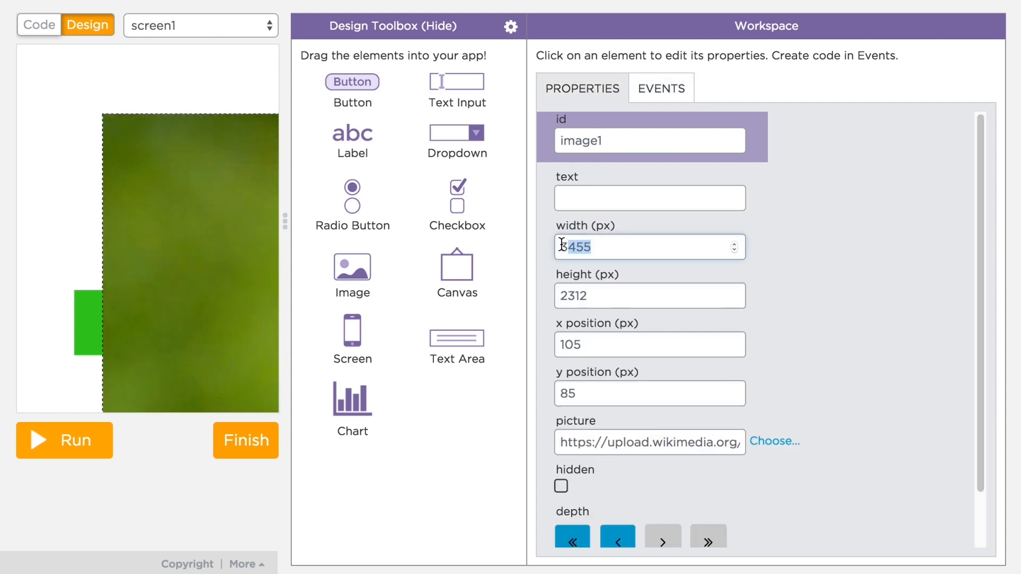
- Size image1 to 300 by 200 at position 10, 15 and open the picture chooser
type("300")
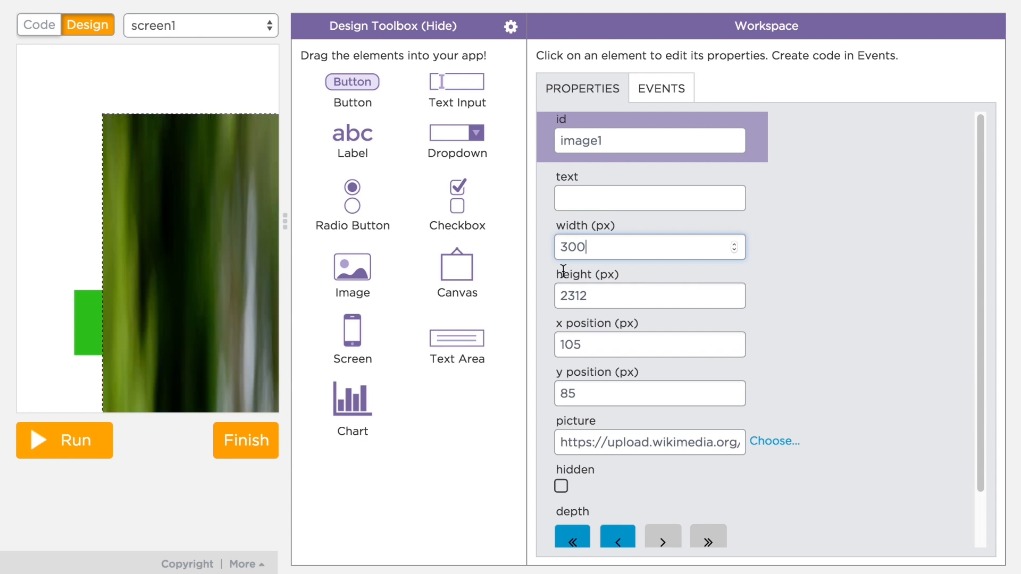
type("200")
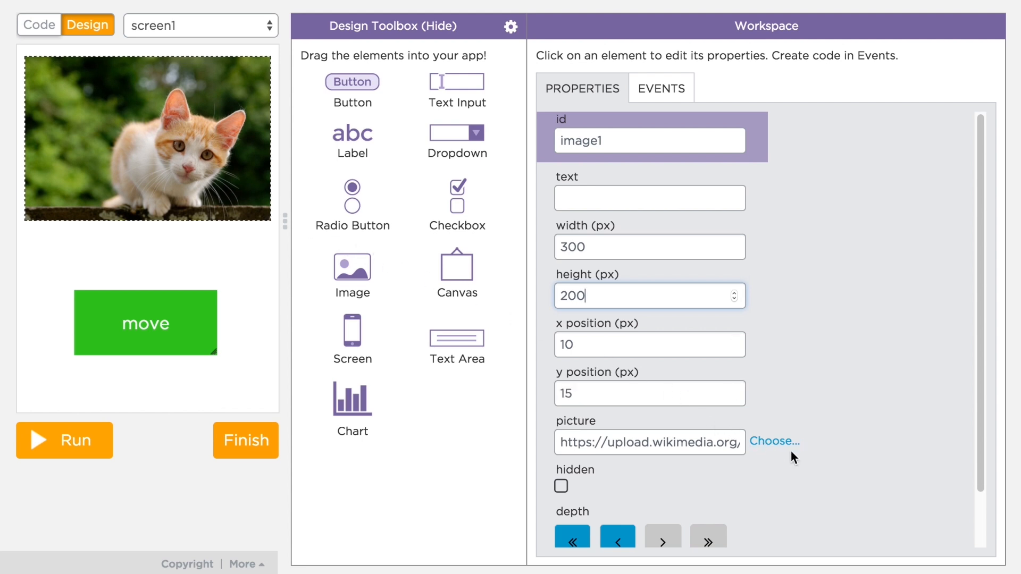
left_click(774, 440)
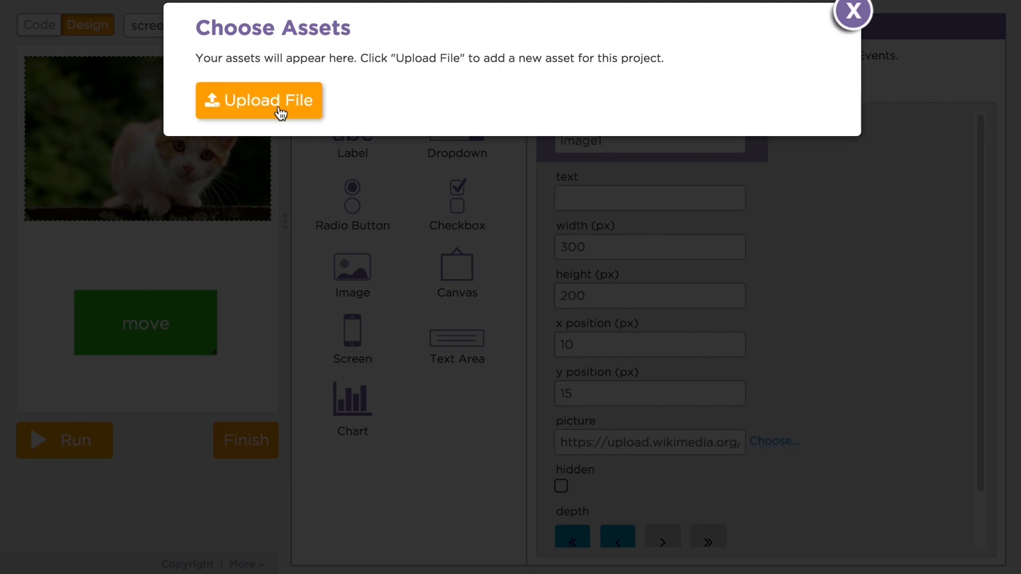
- Upload dog.jpg to the assets and use it as image1's picture
left_click(259, 101)
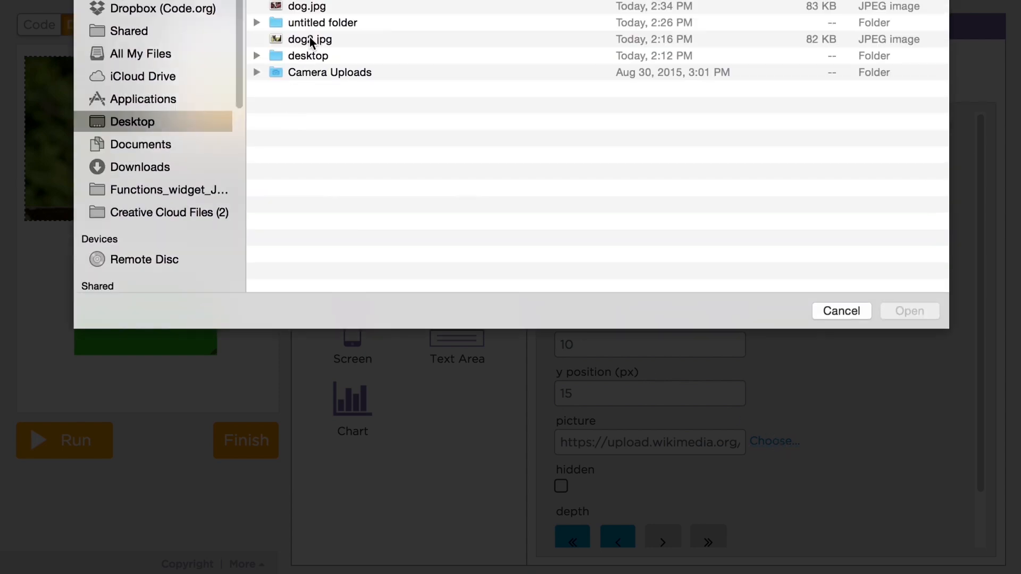
left_click(306, 6)
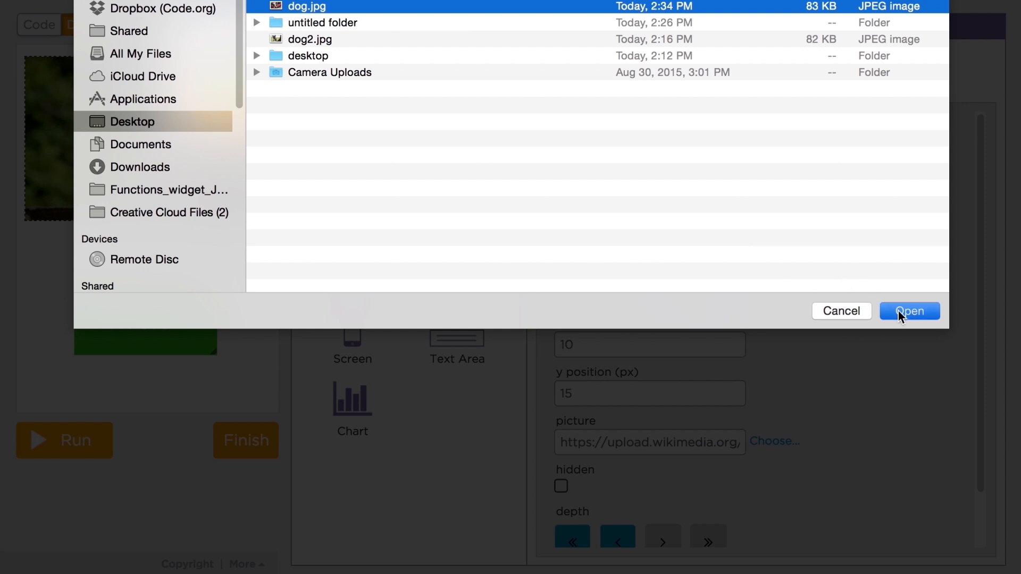
left_click(908, 310)
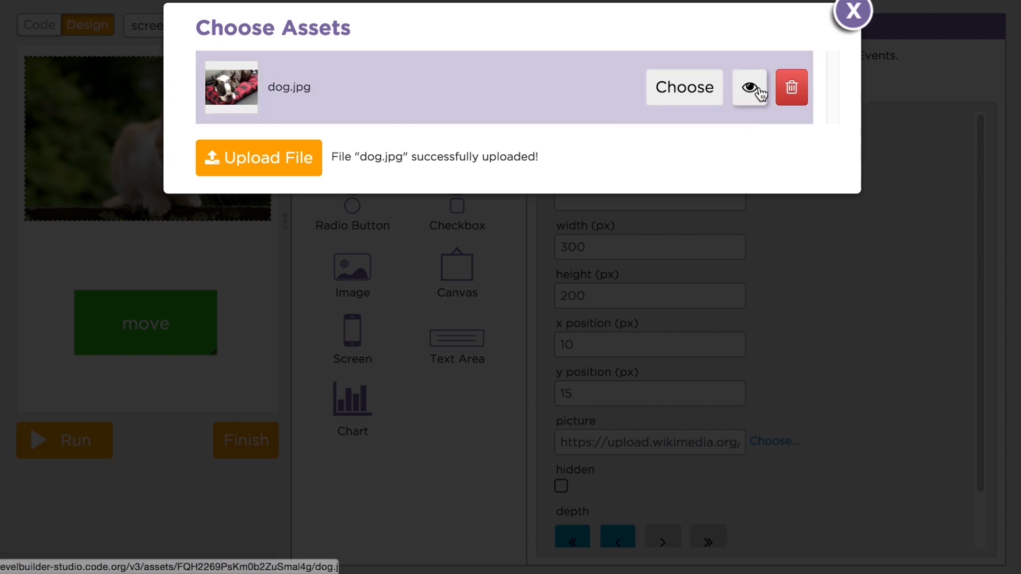
left_click(682, 88)
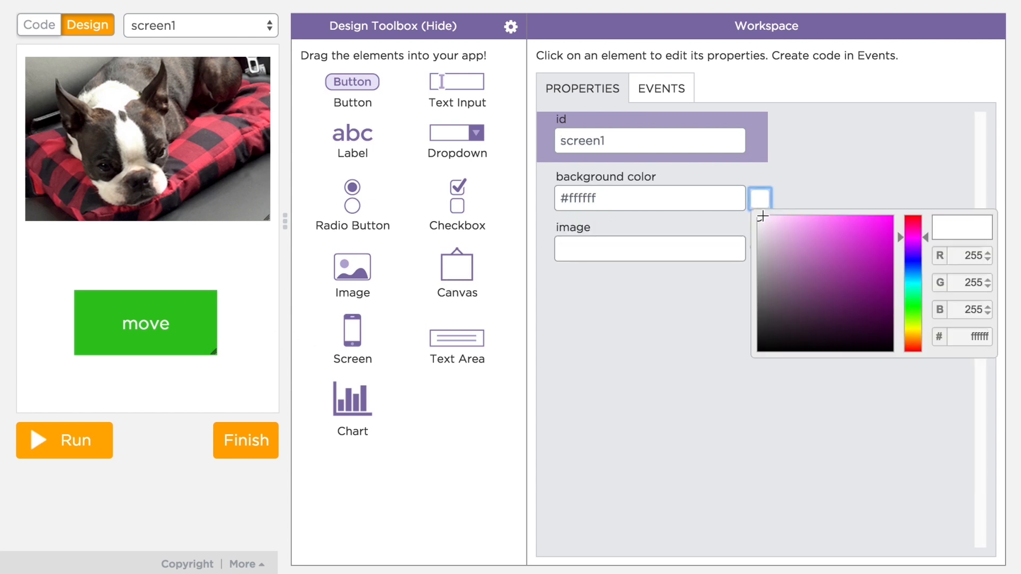
- Give screen1 a blue #407499 background and add its turtle-moving click handler
left_click(835, 269)
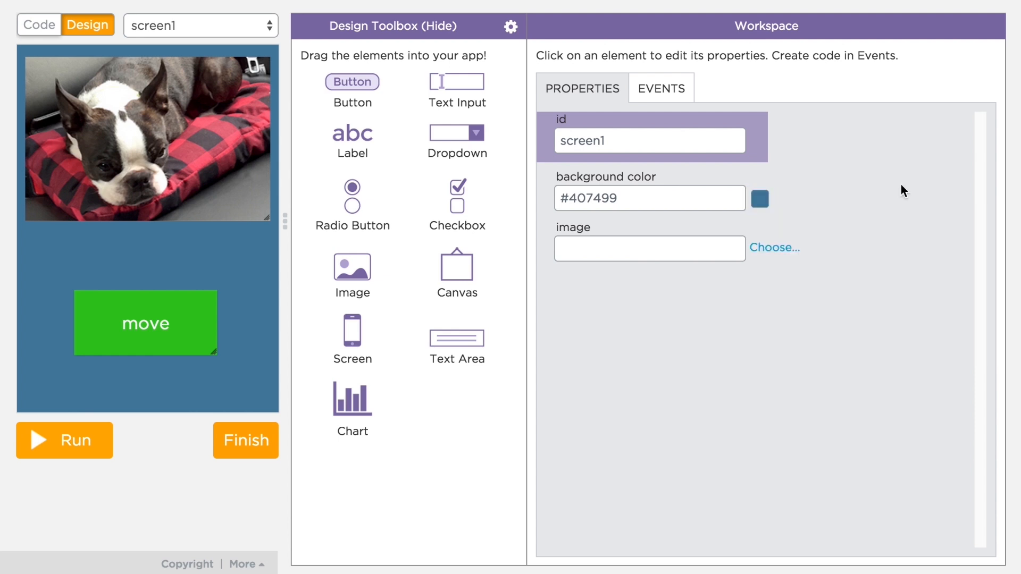
mouse_move(656, 171)
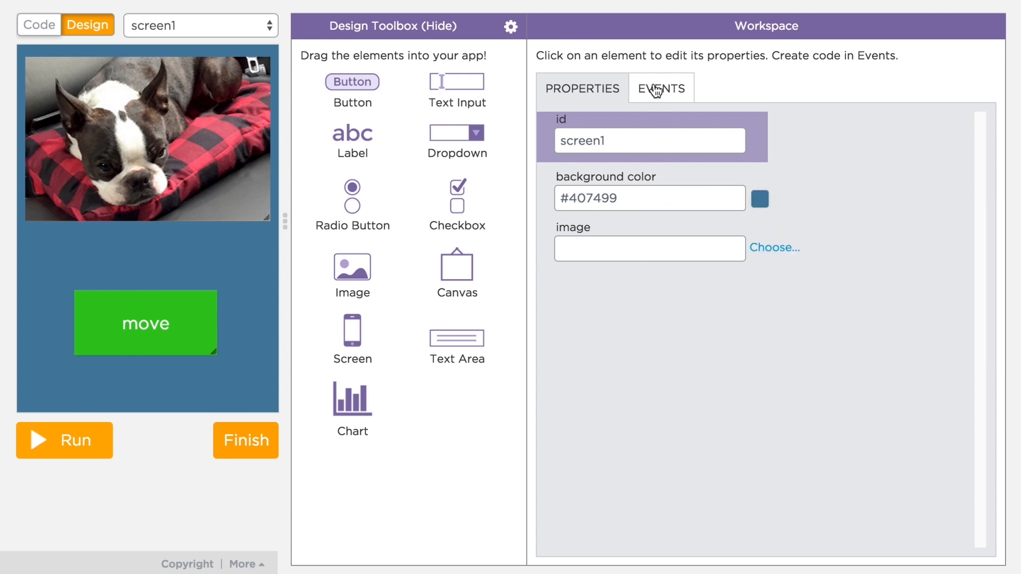
left_click(660, 87)
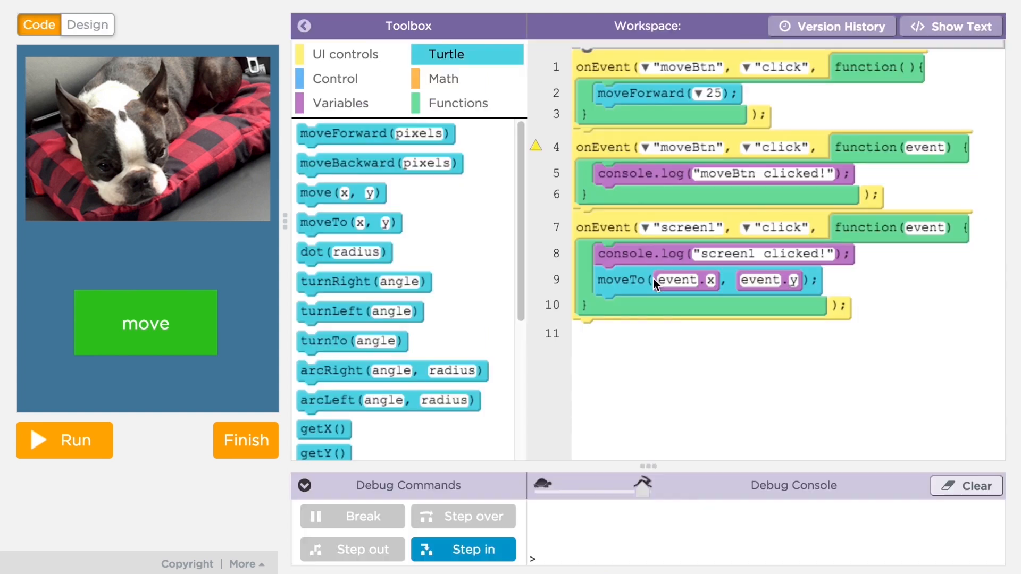
mouse_move(683, 337)
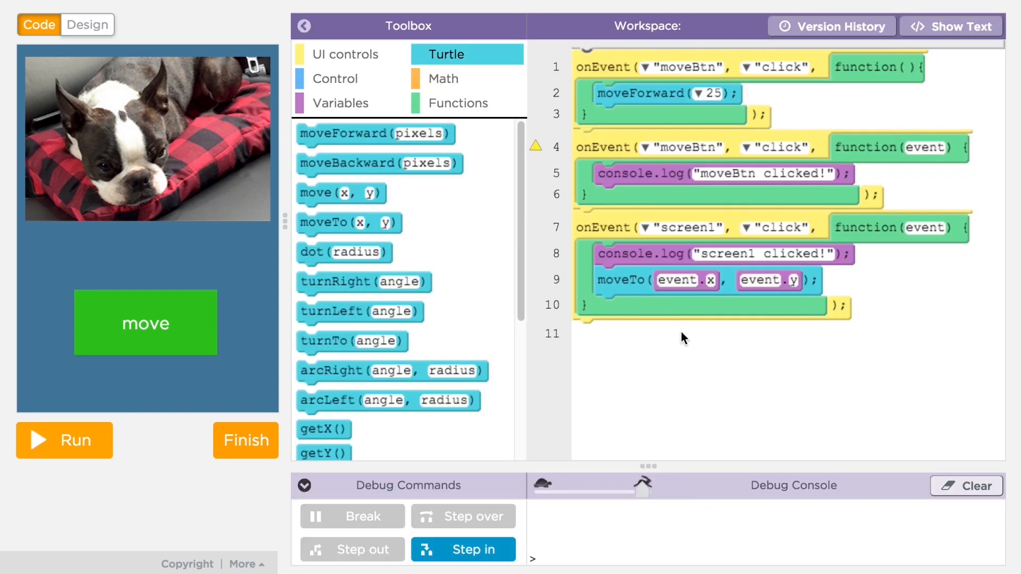
left_click(87, 25)
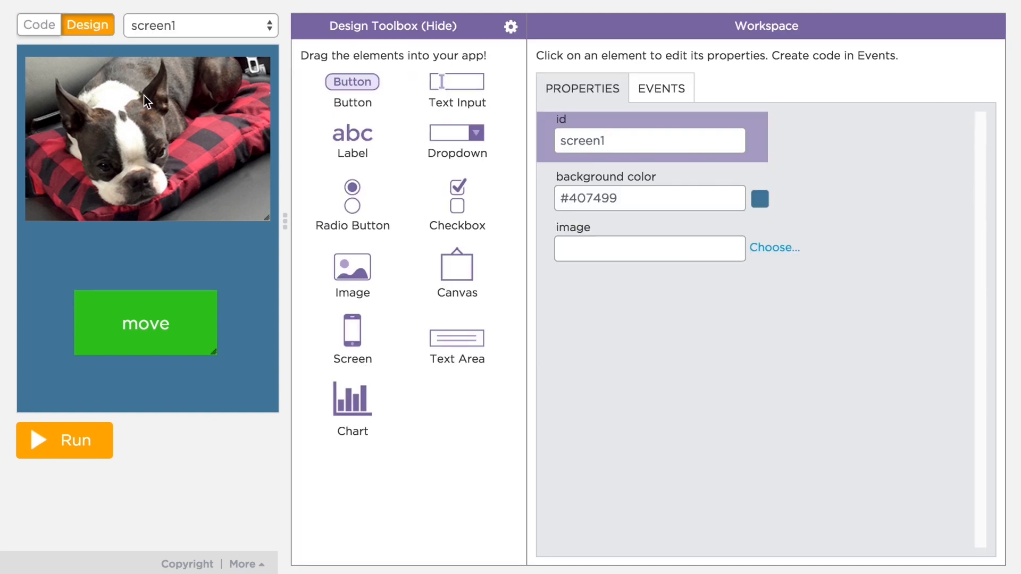
- Add a new screen with a 'HEY!!' label at font size 24
left_click(198, 26)
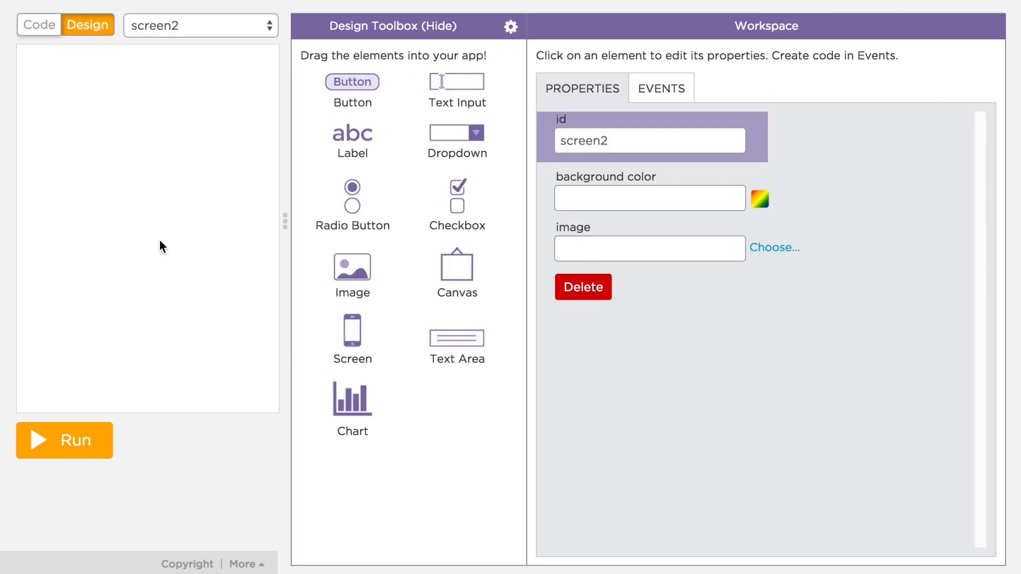
left_click(199, 26)
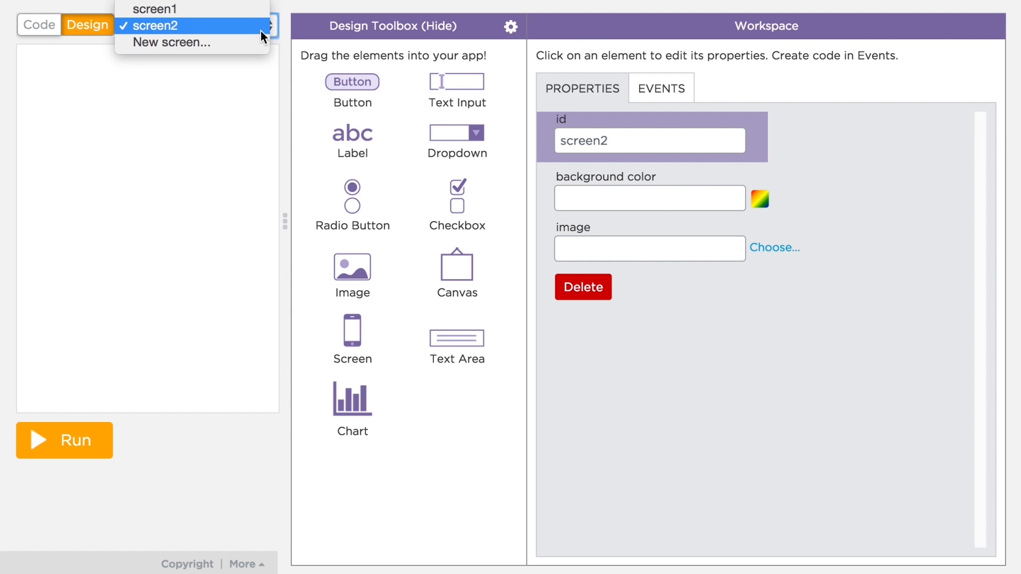
left_click(155, 26)
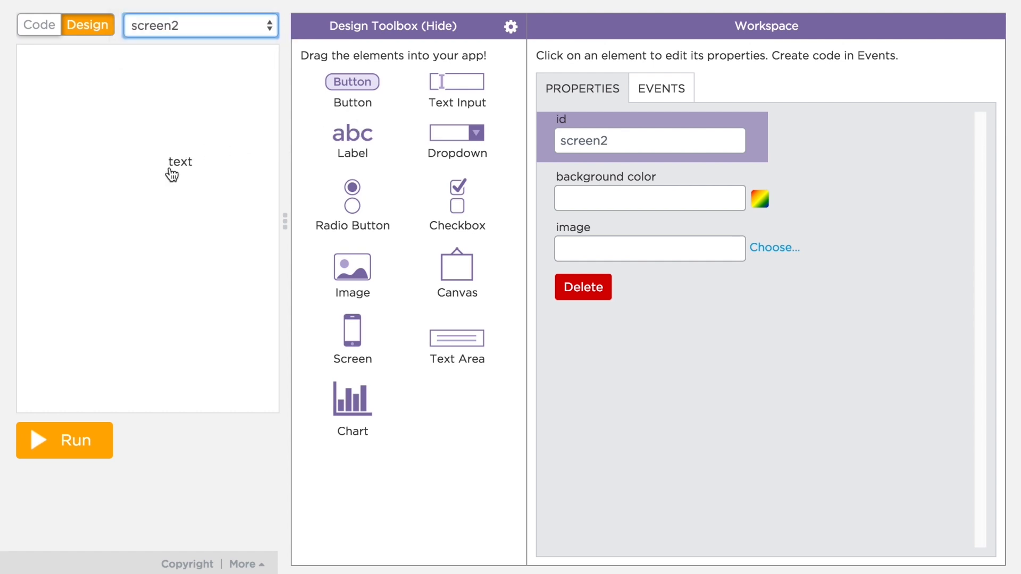
type("HEY!!")
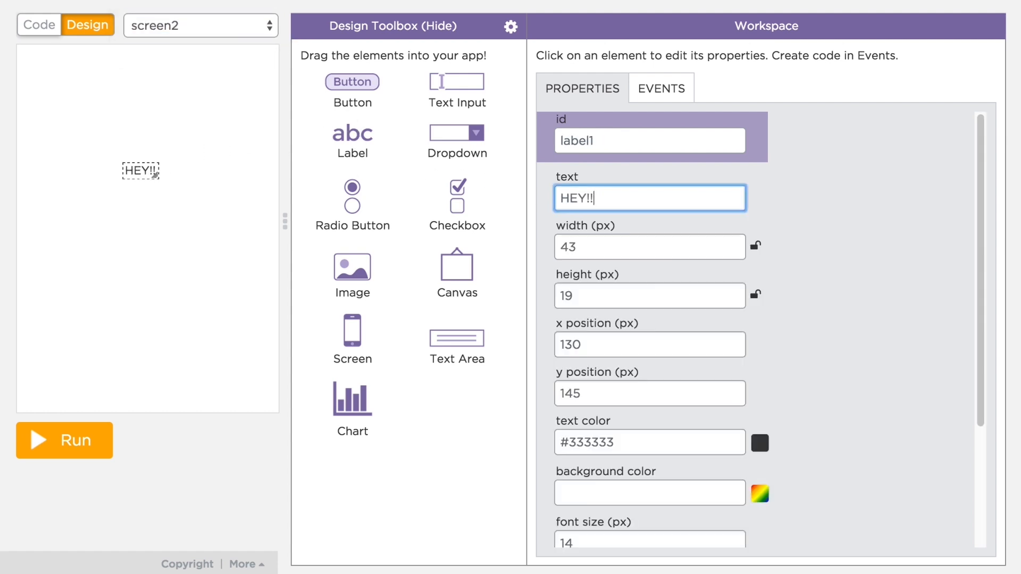
type("24")
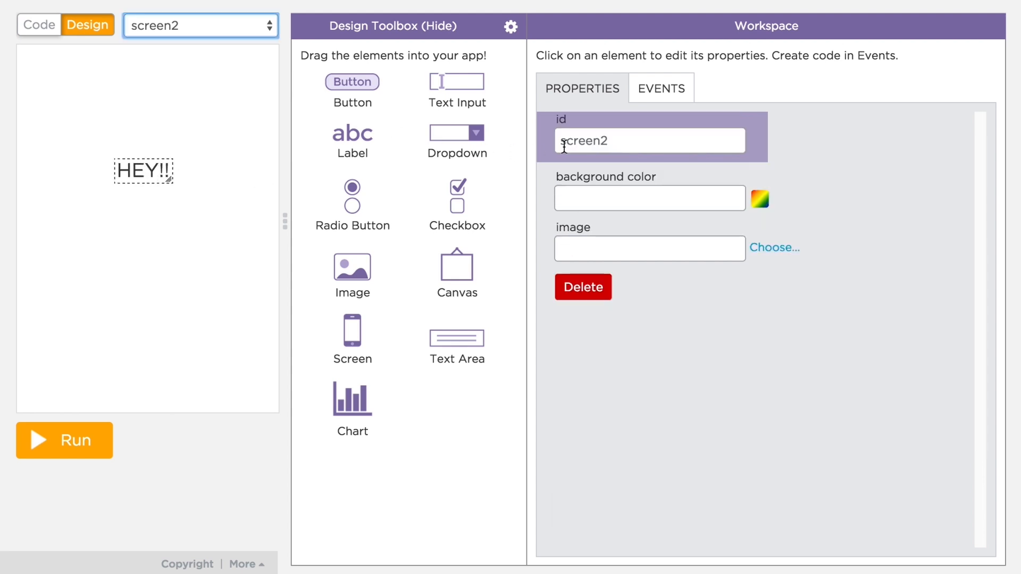
- Rename the new screen's id to 'nextScreen', then return to screen1
triple_click(650, 140)
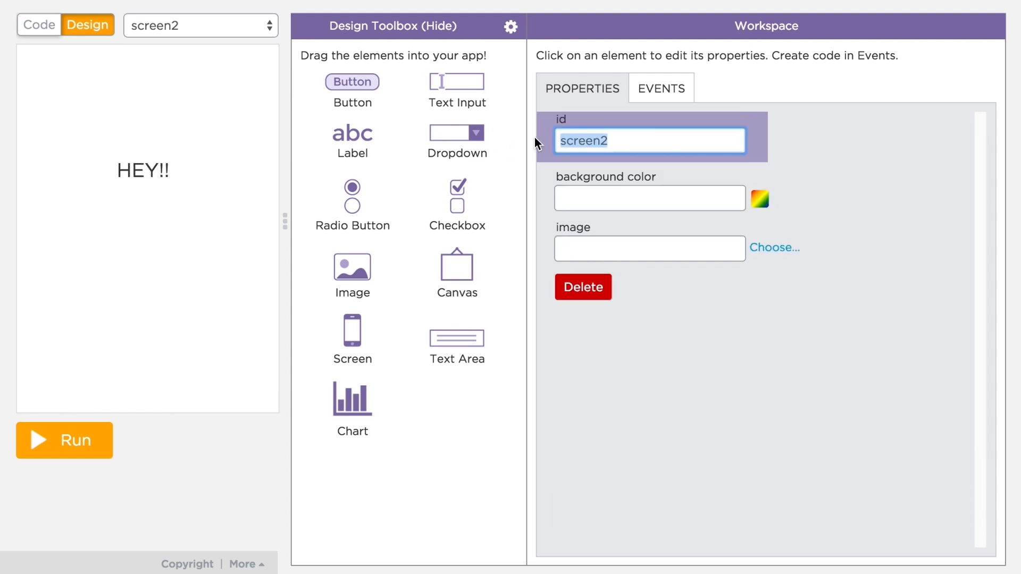
type("nextSc")
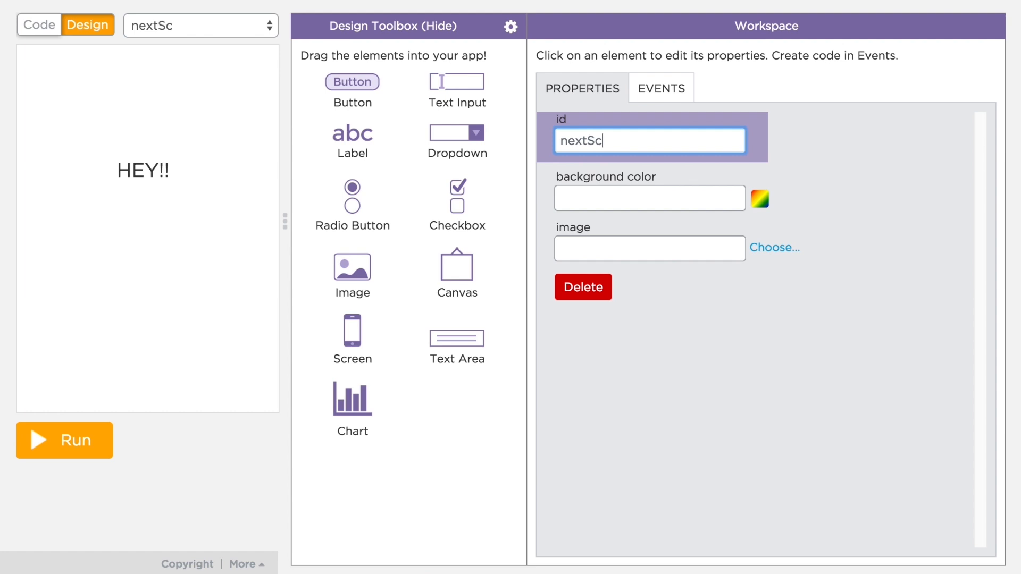
type("reen")
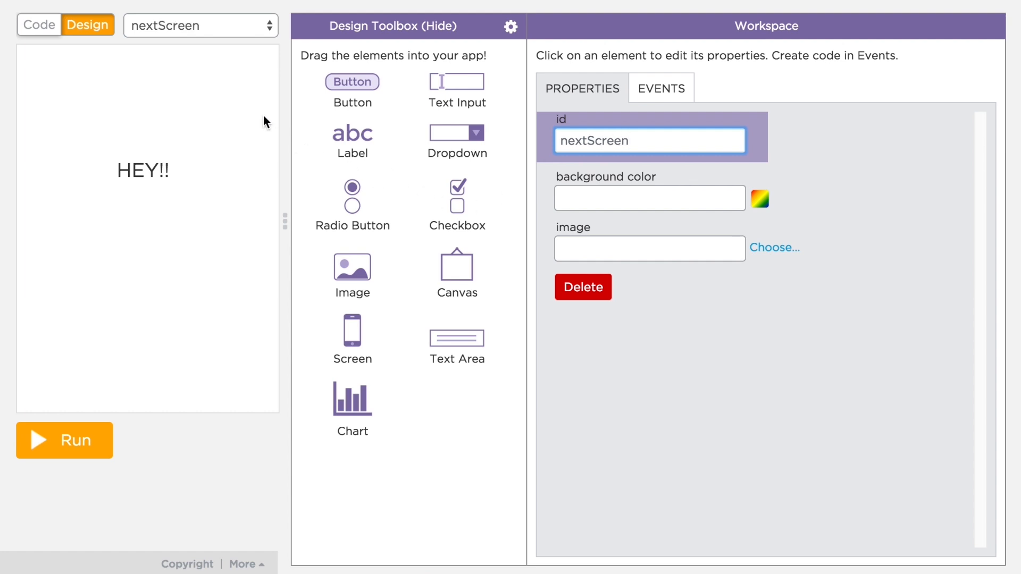
left_click(200, 25)
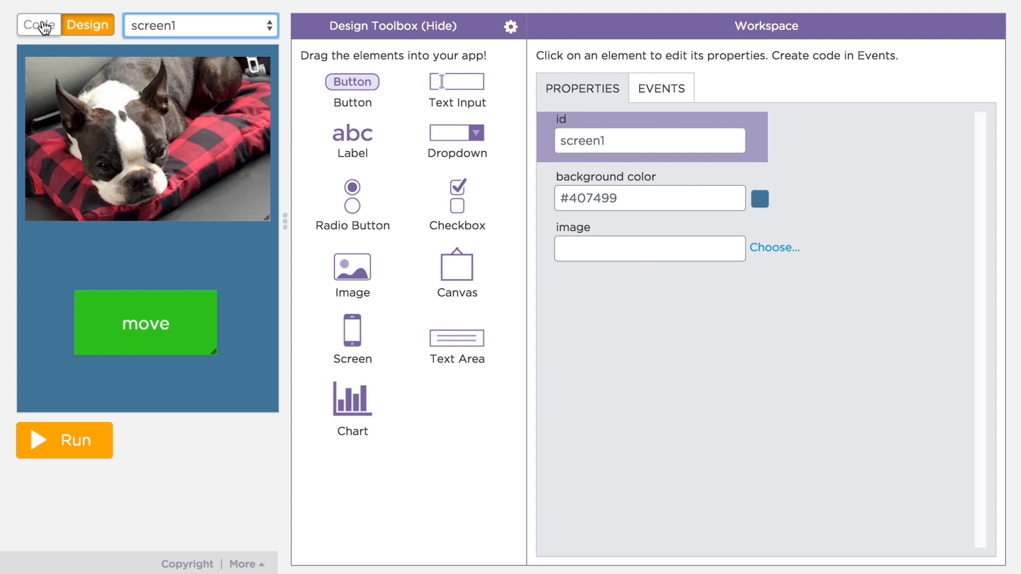
- In Code mode, make screen1's click handler call setScreen with 'nextScreen' selected
left_click(37, 25)
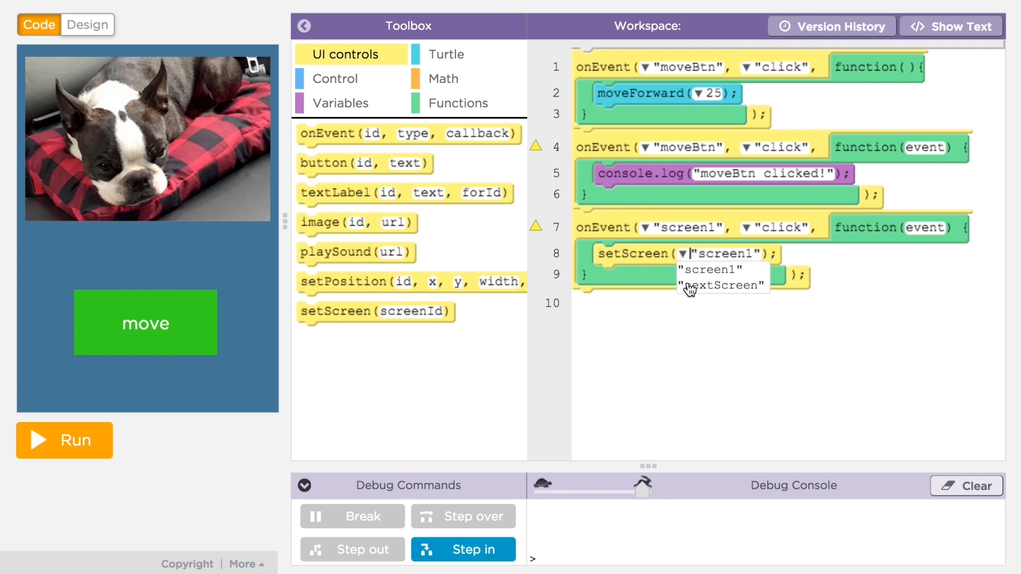
left_click(722, 286)
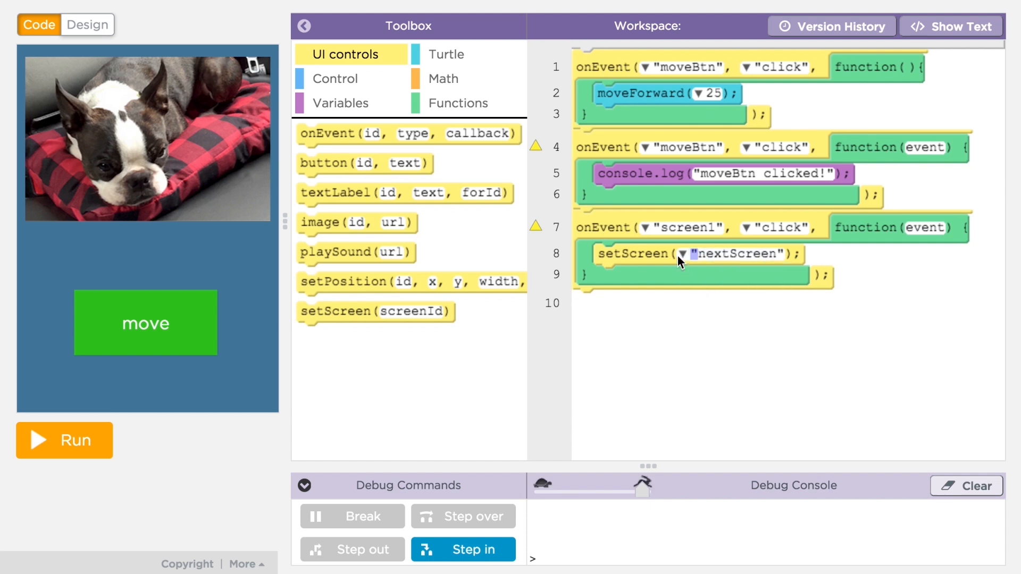
mouse_move(165, 435)
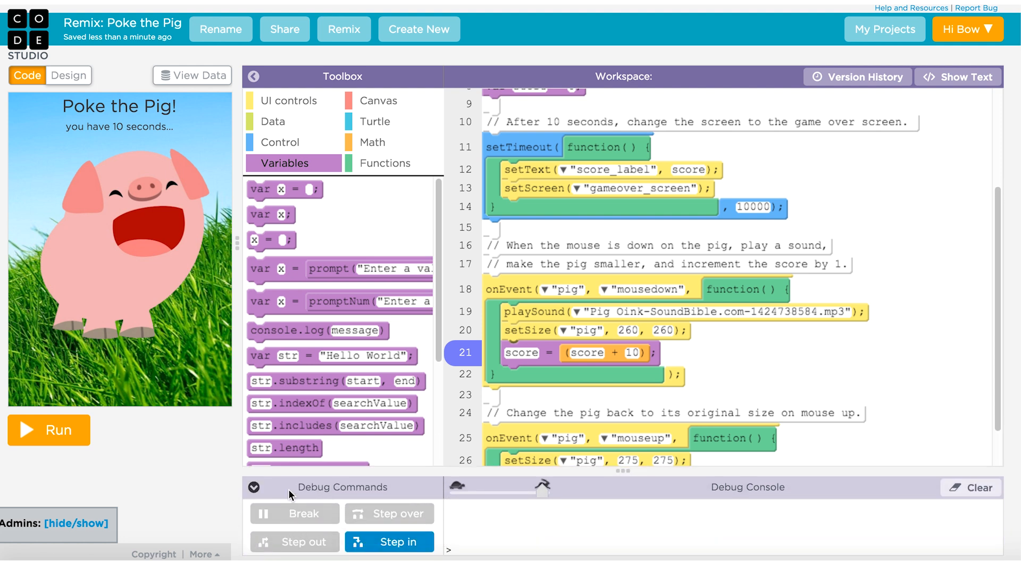
mouse_move(460, 228)
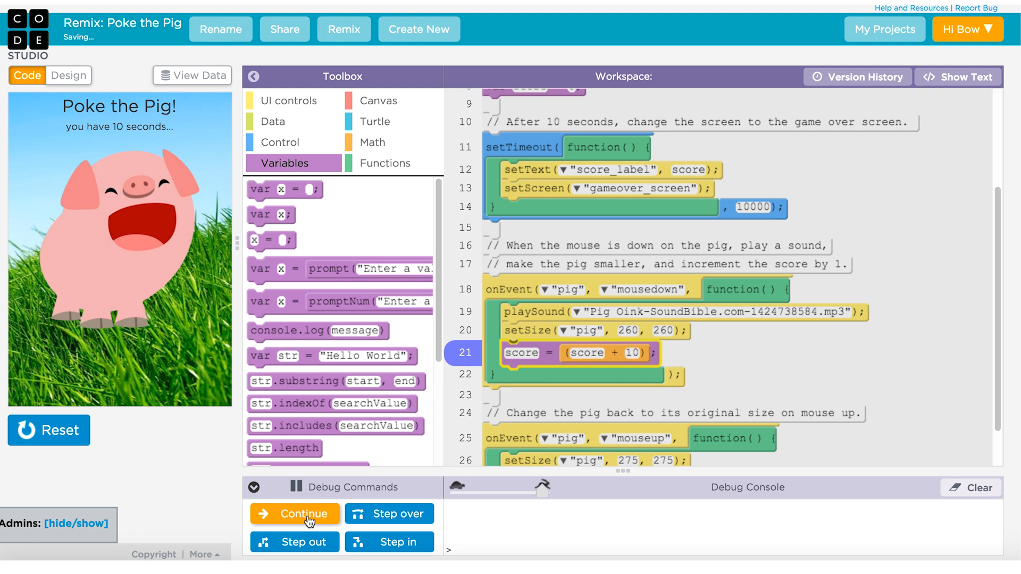
mouse_move(391, 514)
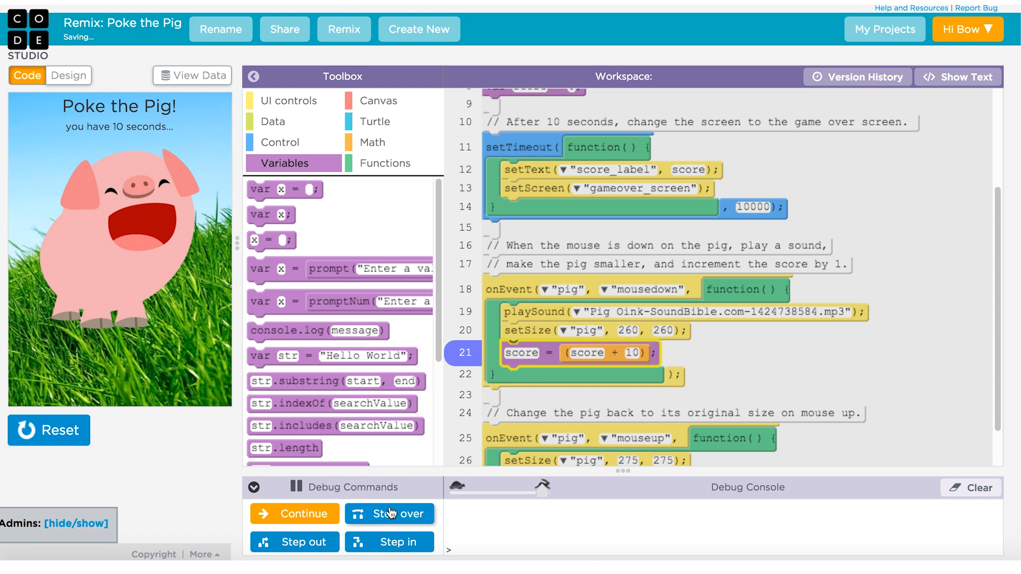
- Continue the paused Poke the Pig program past the line 21 breakpoint
left_click(388, 513)
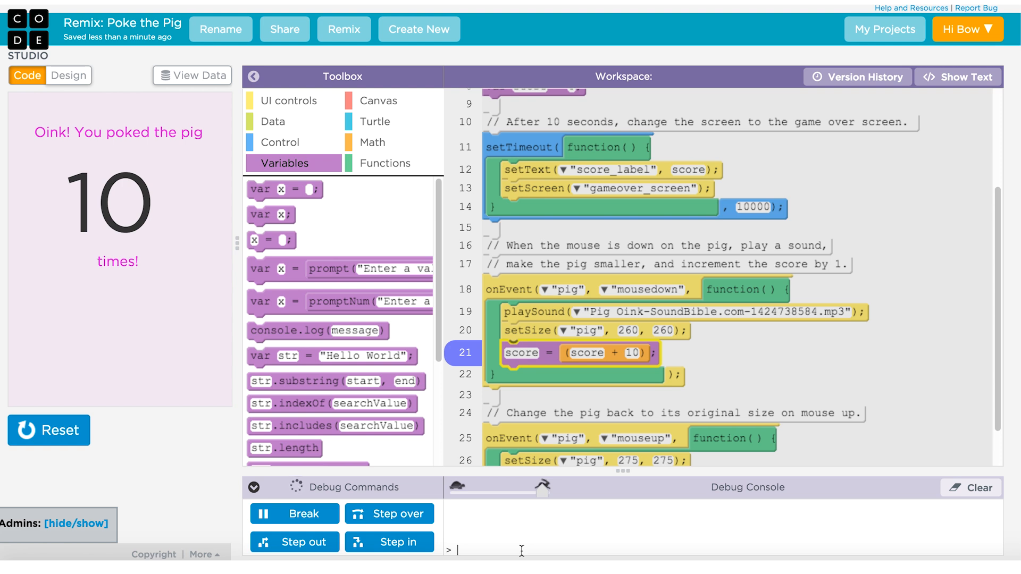
- Enter 'score' in the Debug Console to show its value, 10
type("s")
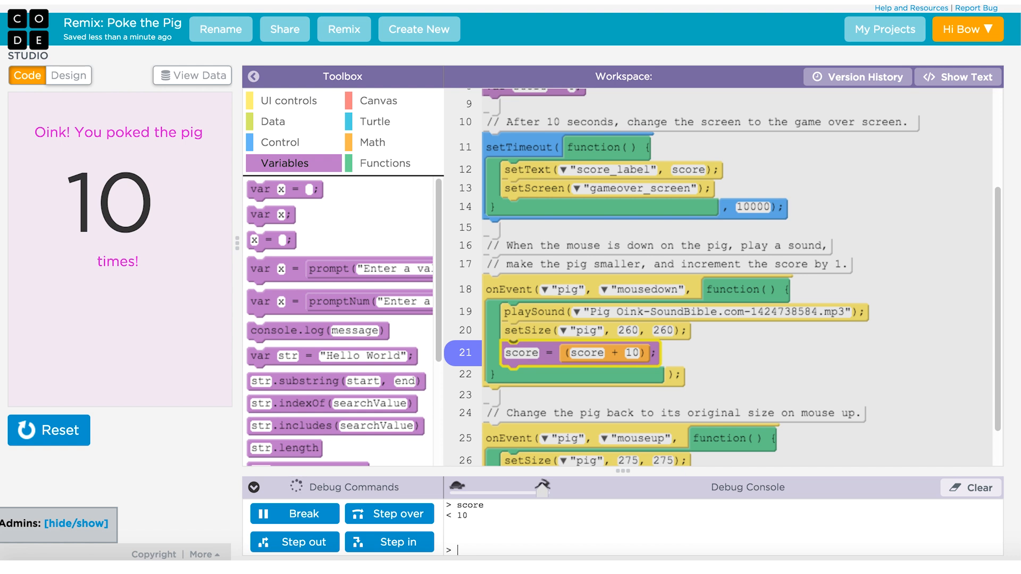
mouse_move(928, 181)
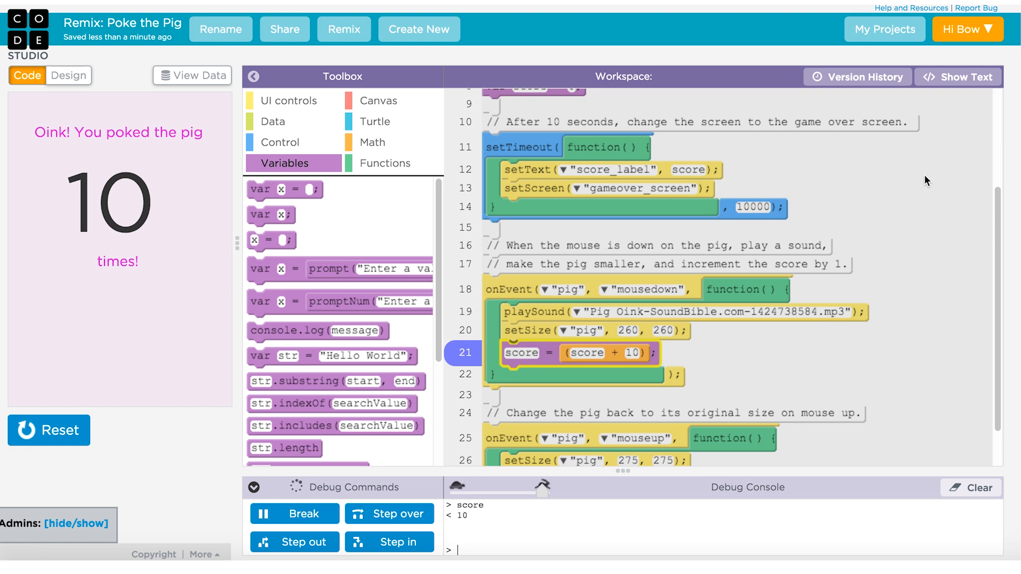
mouse_move(857, 77)
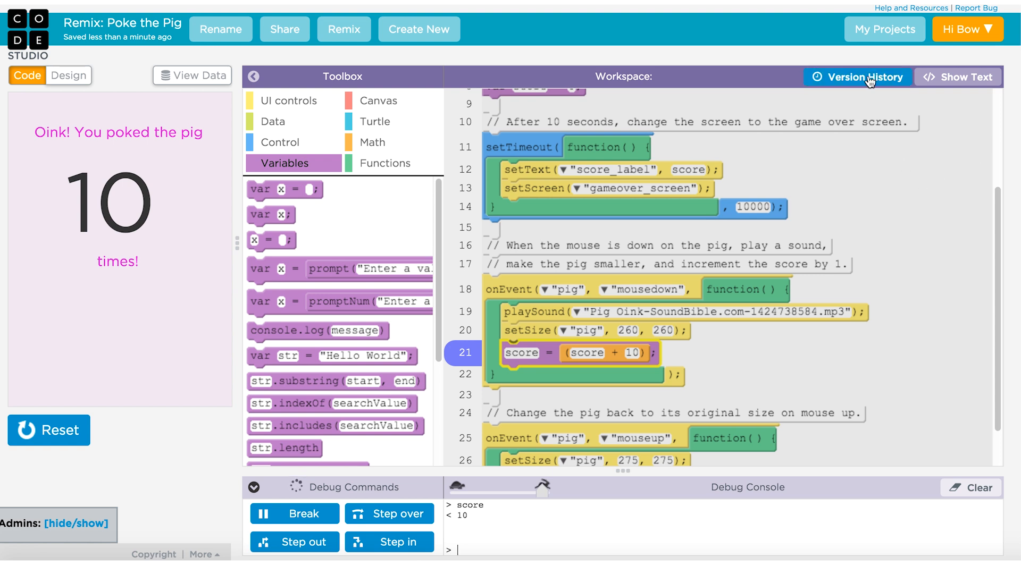
left_click(857, 76)
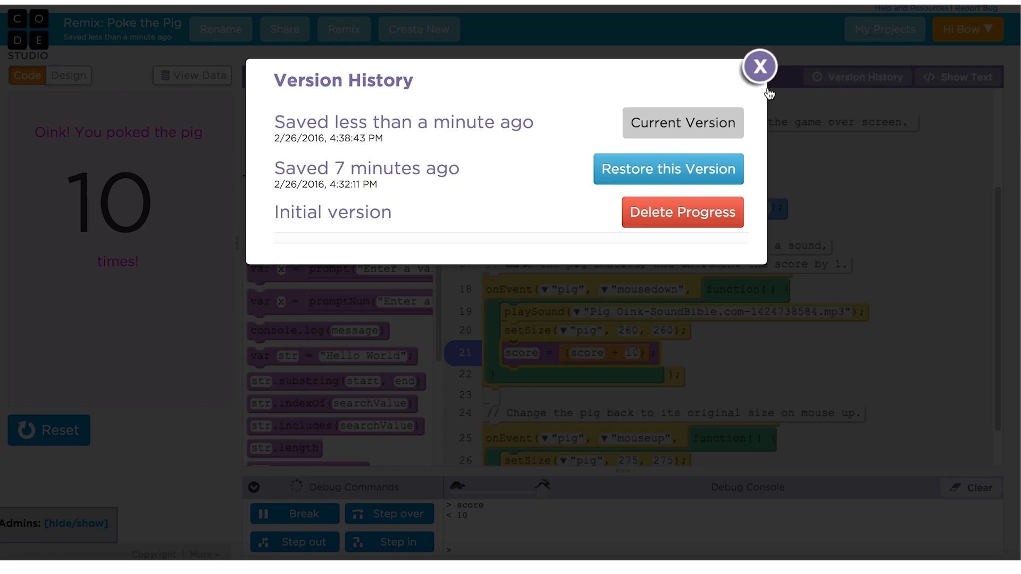
left_click(759, 66)
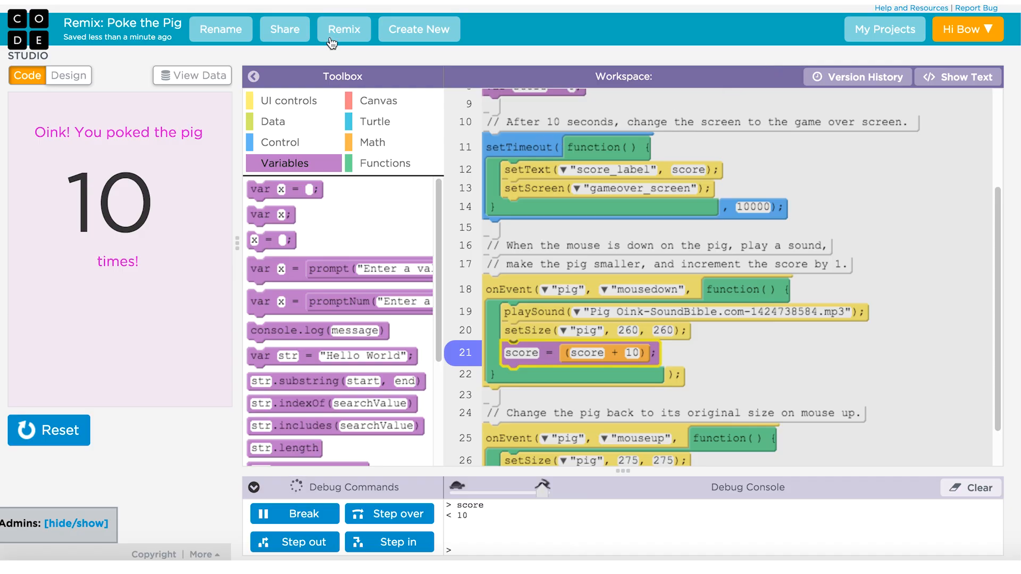
- Bring up the Share your project dialog with the project's studio.code.org link
left_click(284, 28)
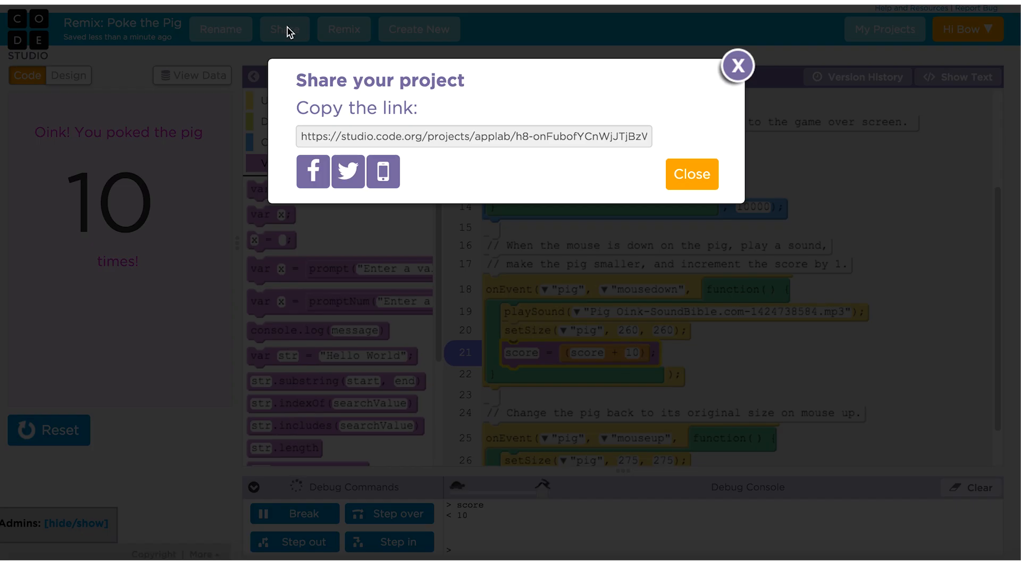
mouse_move(504, 207)
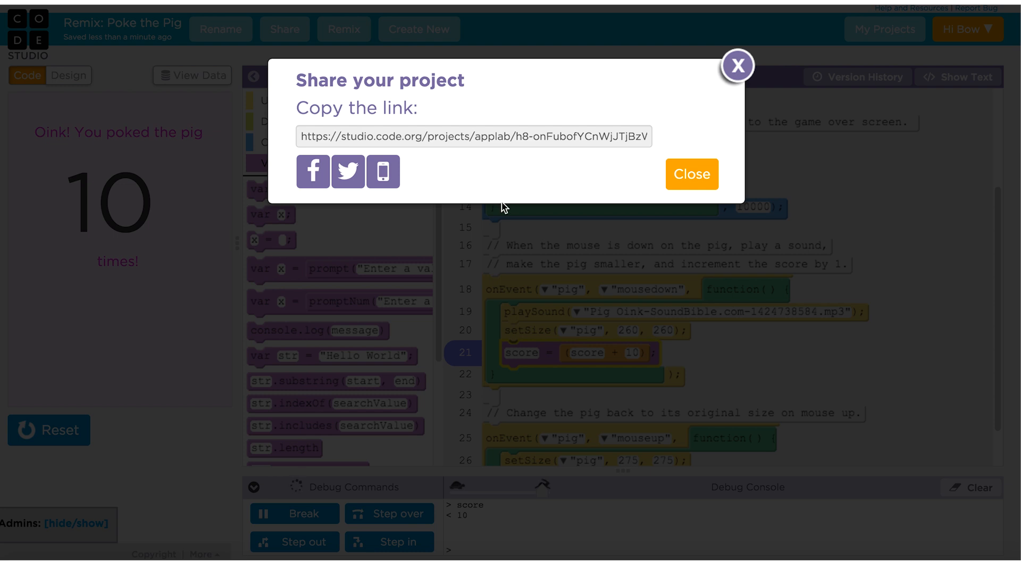